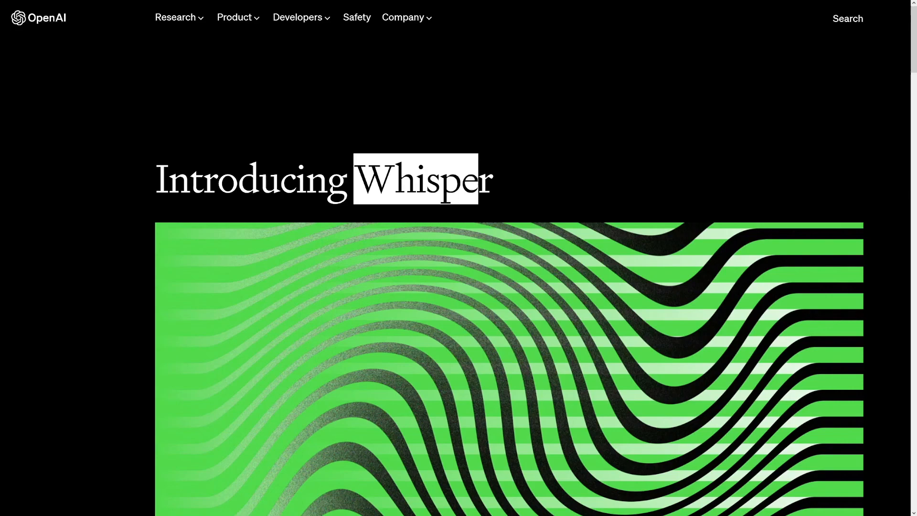
Scroll through the PyTorch homepage and reach the Get Started section
scroll(down, 3)
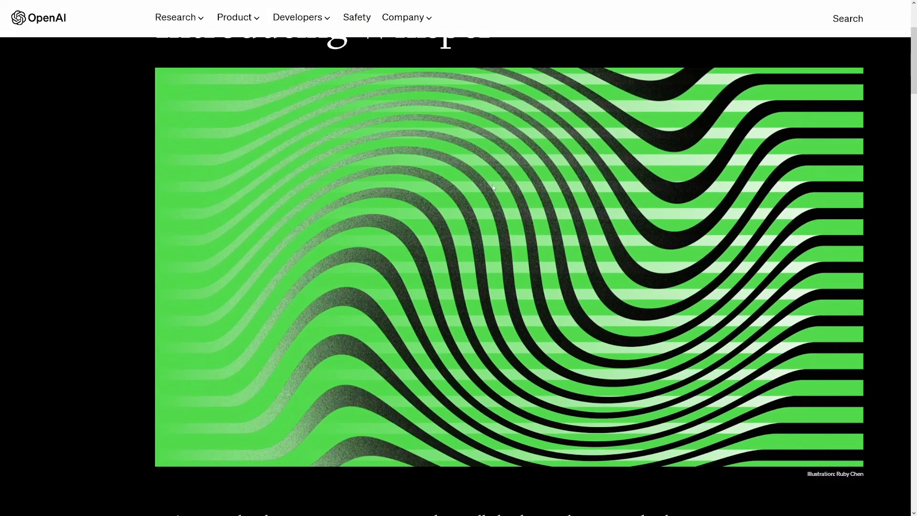
scroll(down, 3)
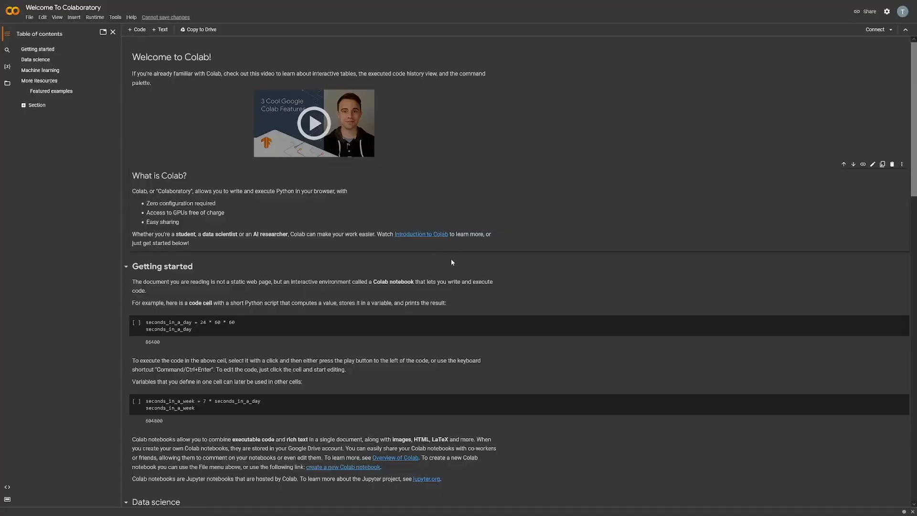
scroll(down, 3)
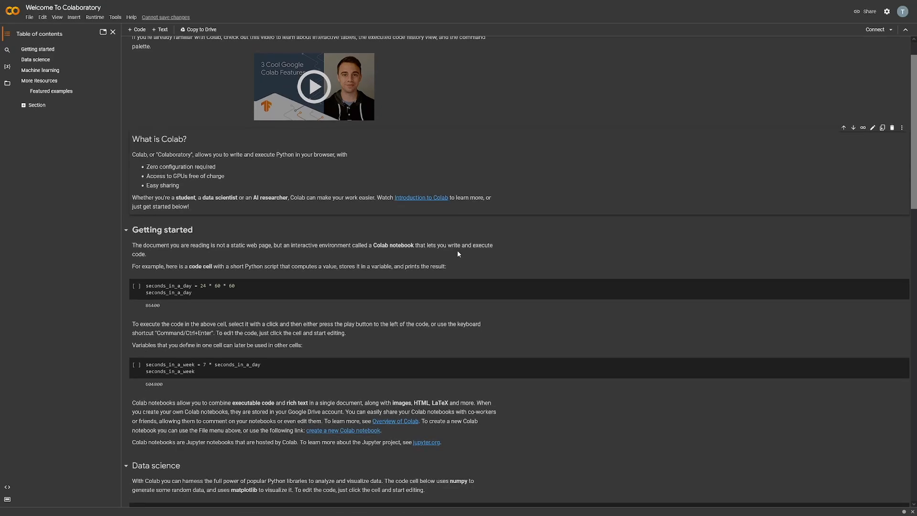
click(137, 285)
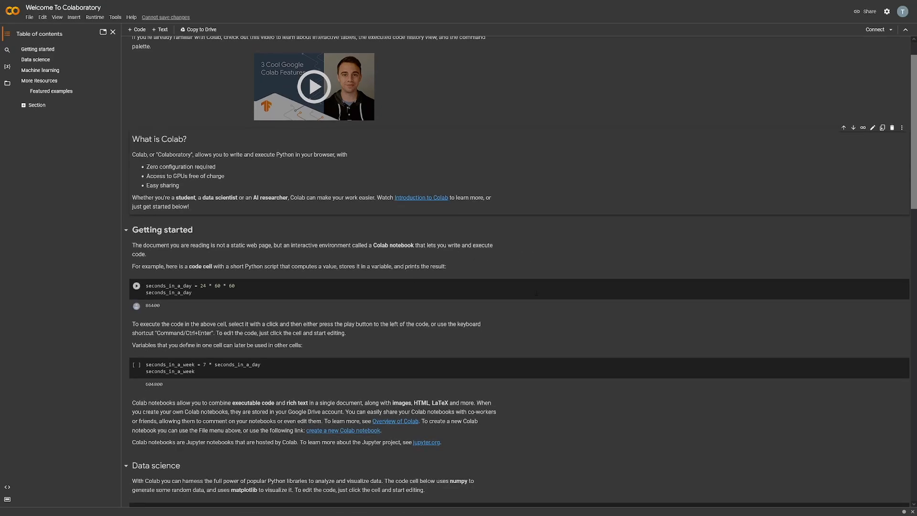
scroll(up, 3)
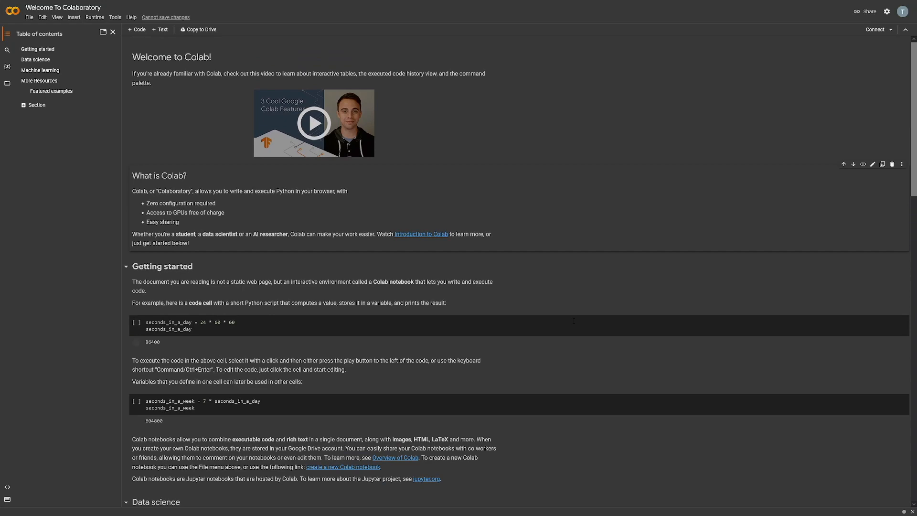
scroll(down, 3)
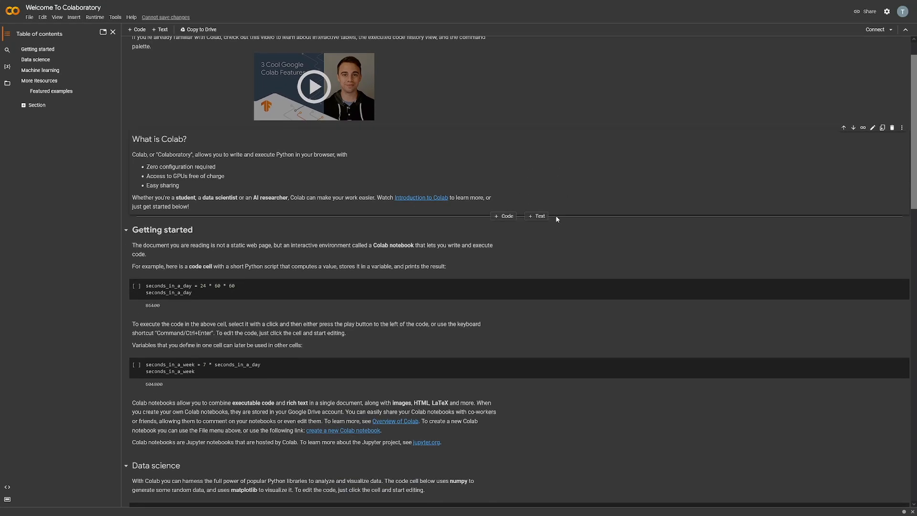
scroll(down, 3)
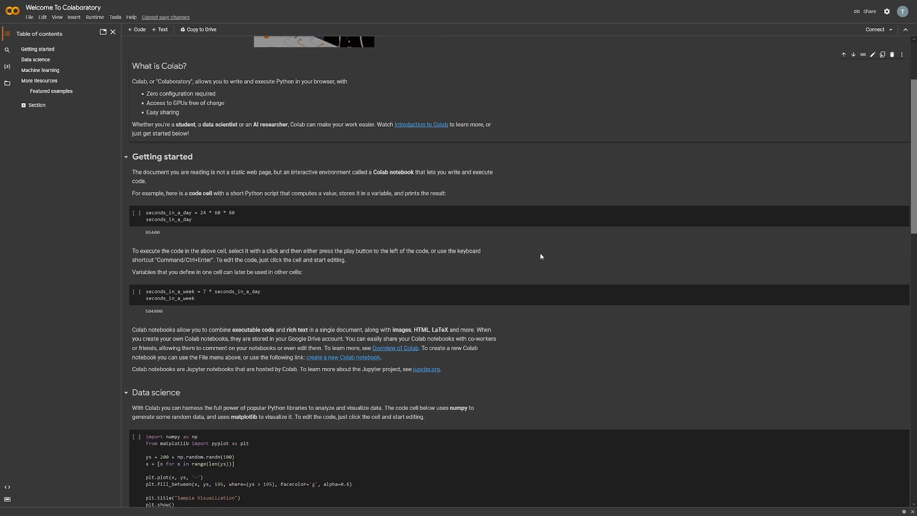
scroll(down, 3)
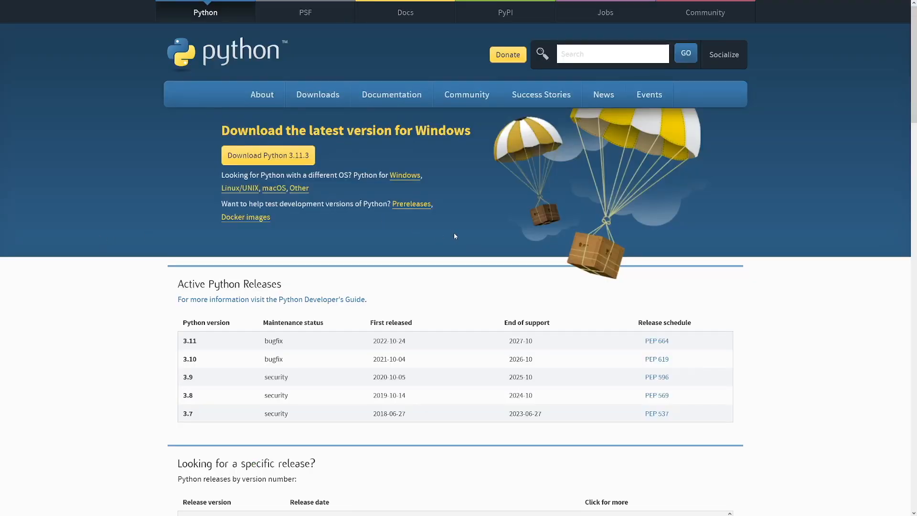
mouse_move(406, 251)
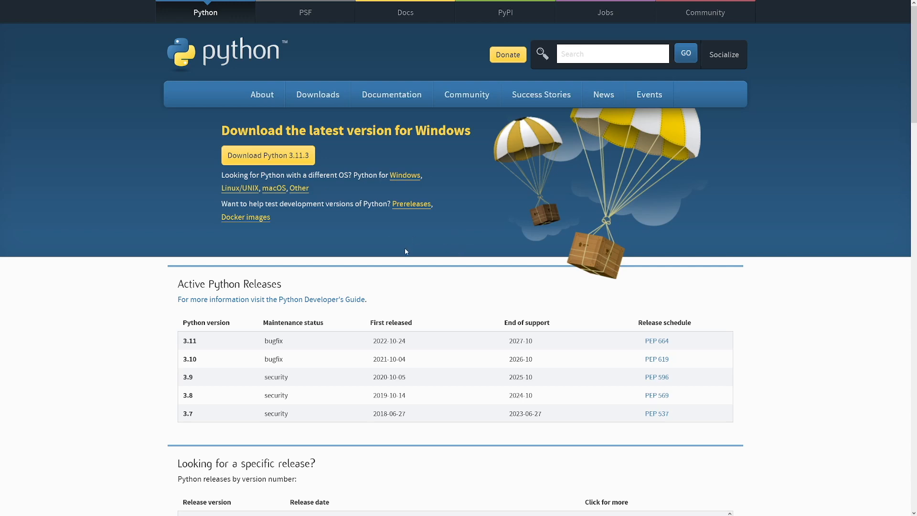
mouse_move(380, 144)
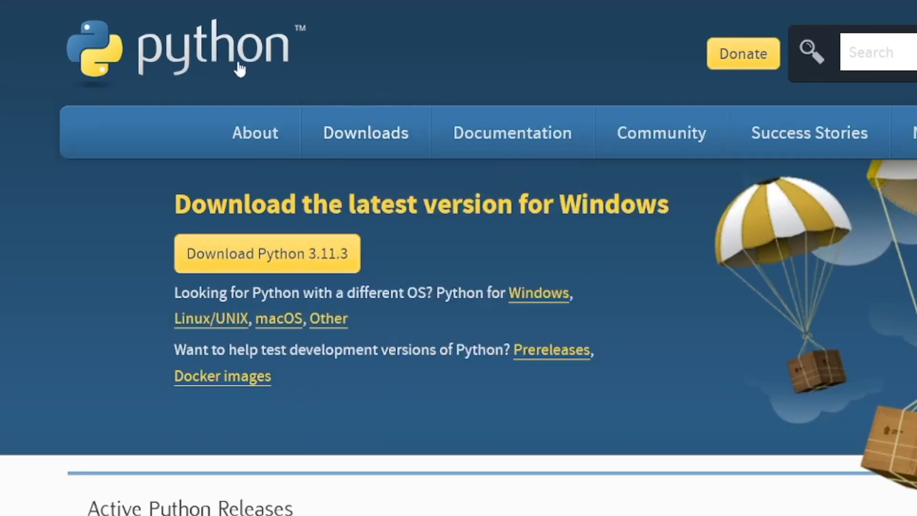
mouse_move(220, 279)
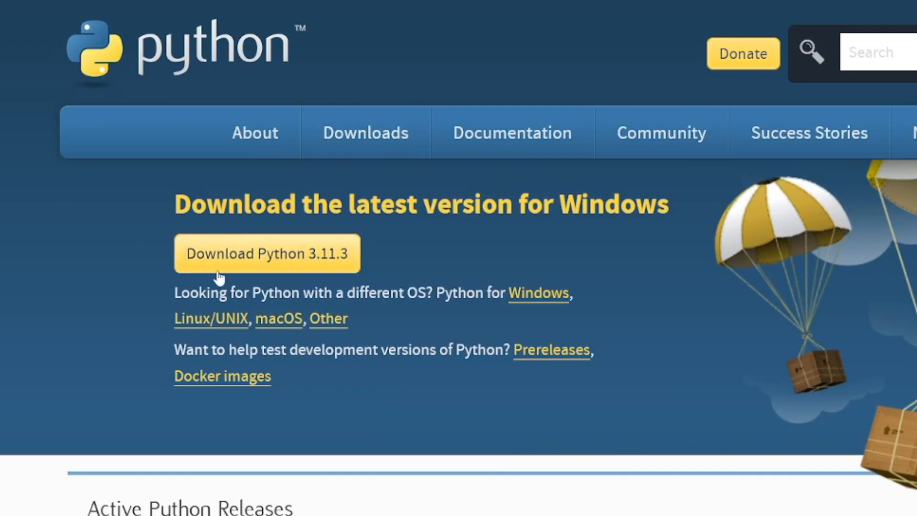
mouse_move(326, 270)
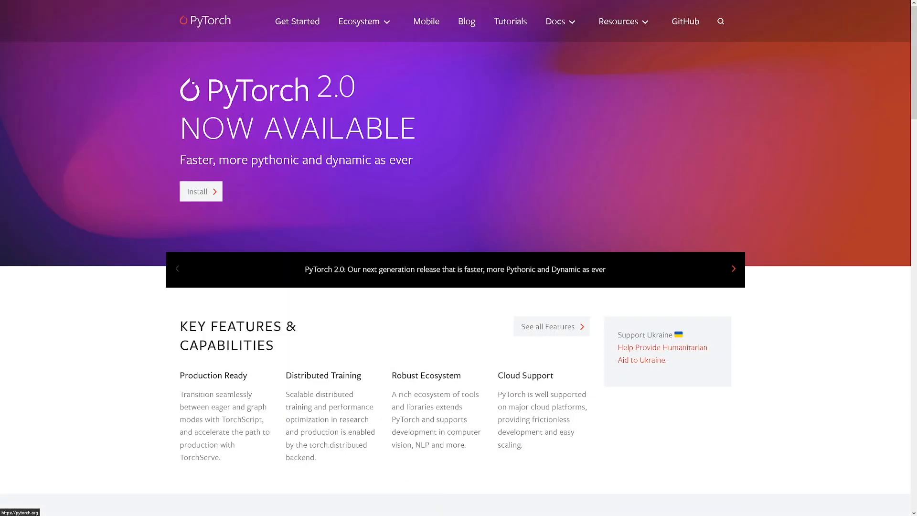
mouse_move(249, 93)
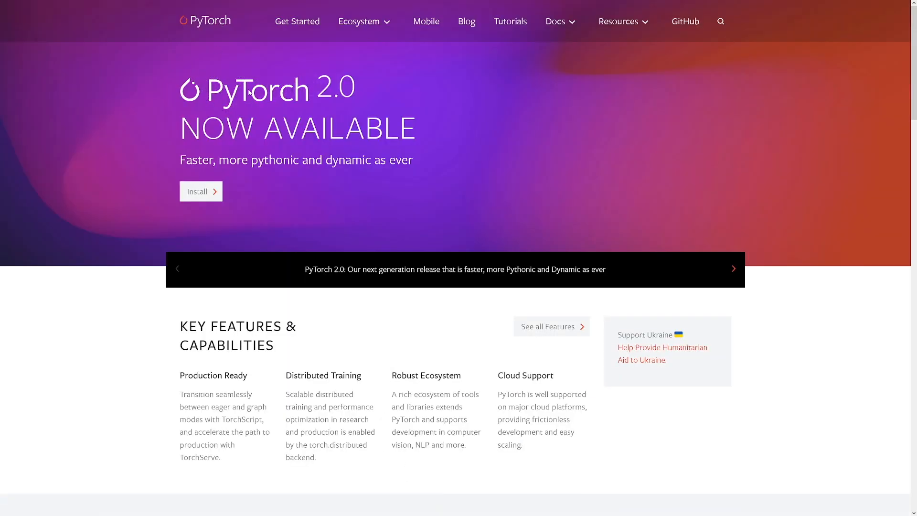
mouse_move(280, 101)
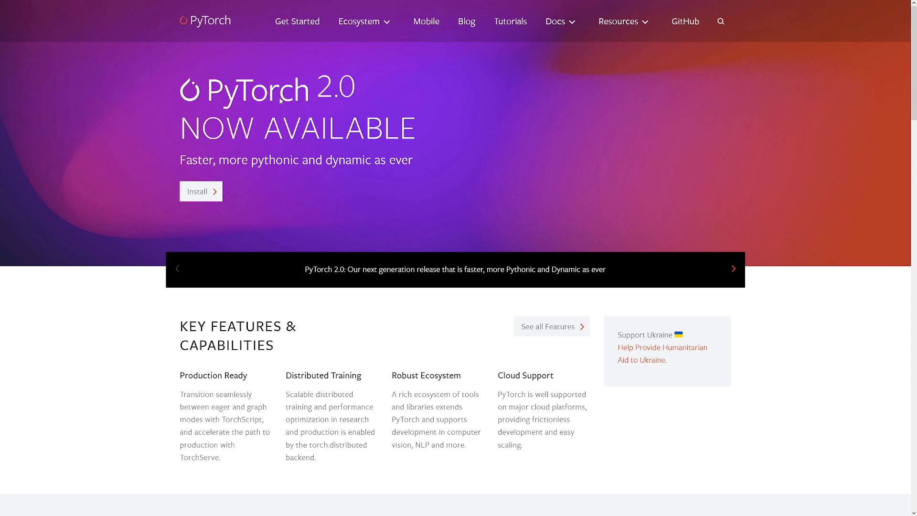
mouse_move(479, 190)
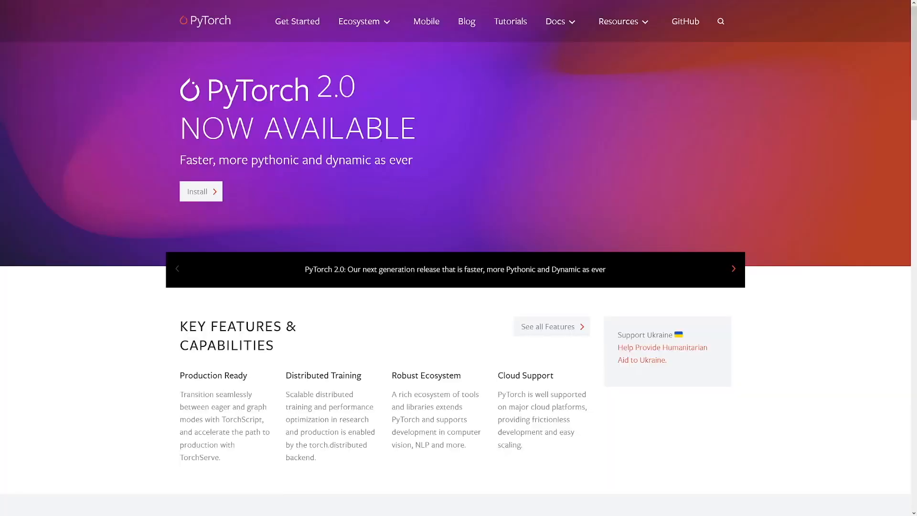
Configure the install selector as Stable, Windows, Pip, Python, CUDA 11.8 and compare with the CPU-only command
click(297, 21)
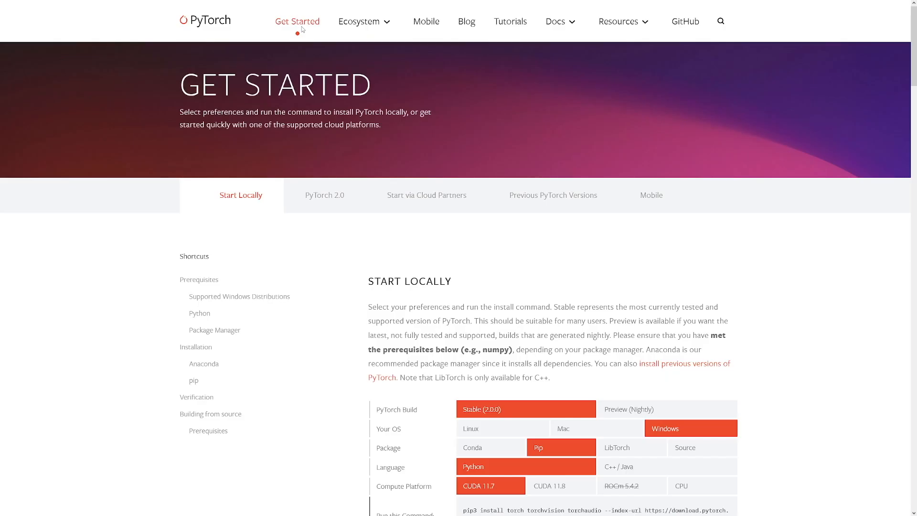
scroll(down, 3)
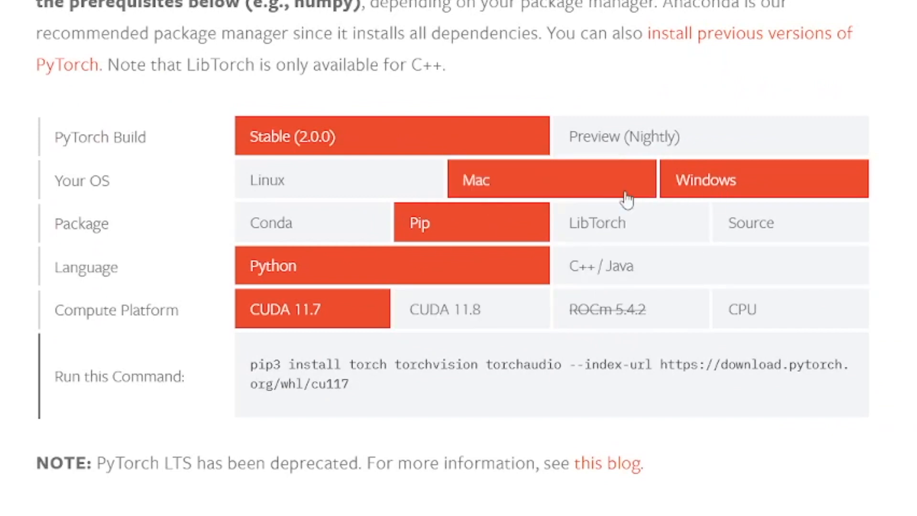
click(764, 179)
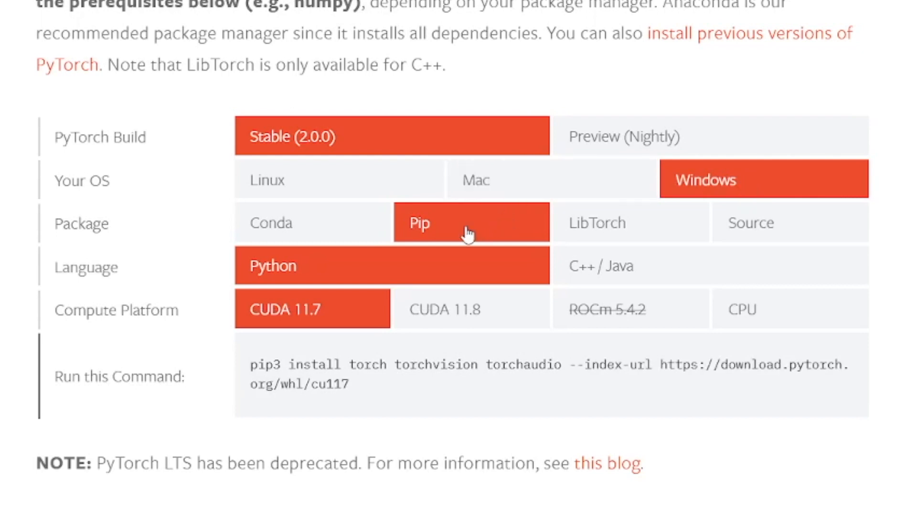
mouse_move(356, 278)
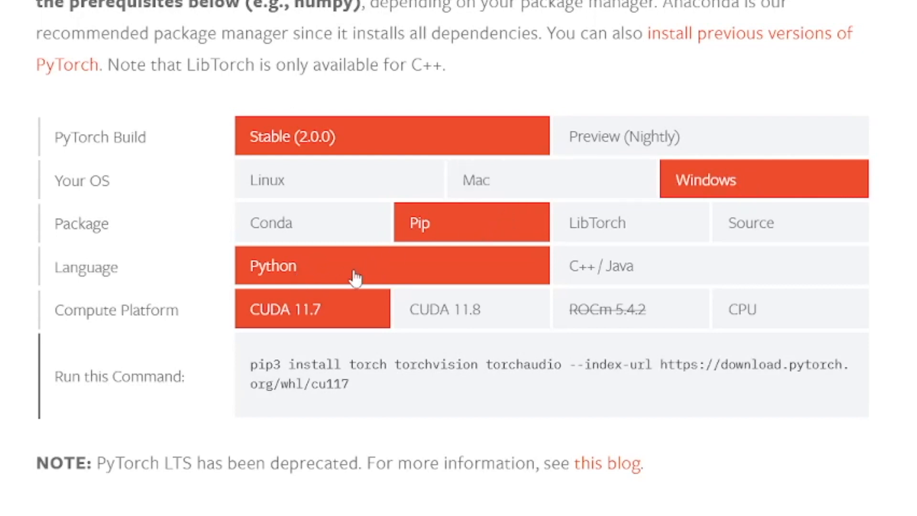
click(471, 308)
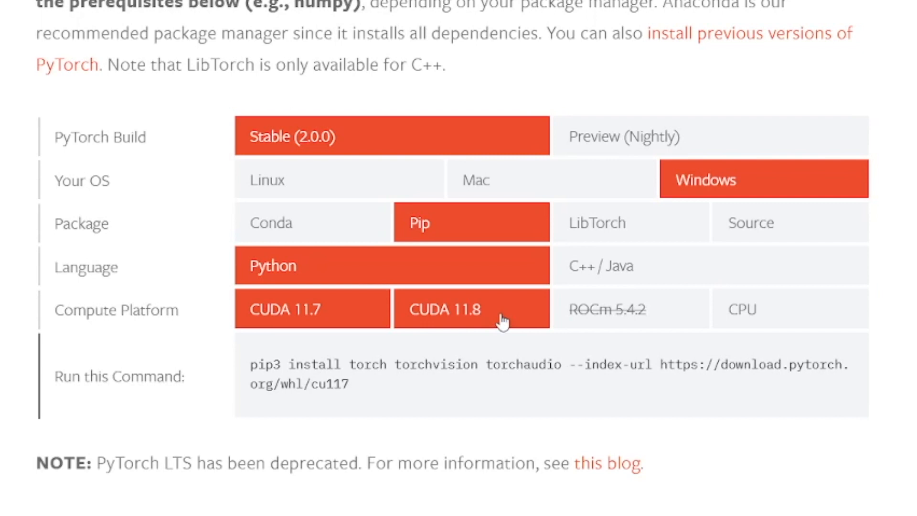
mouse_move(488, 318)
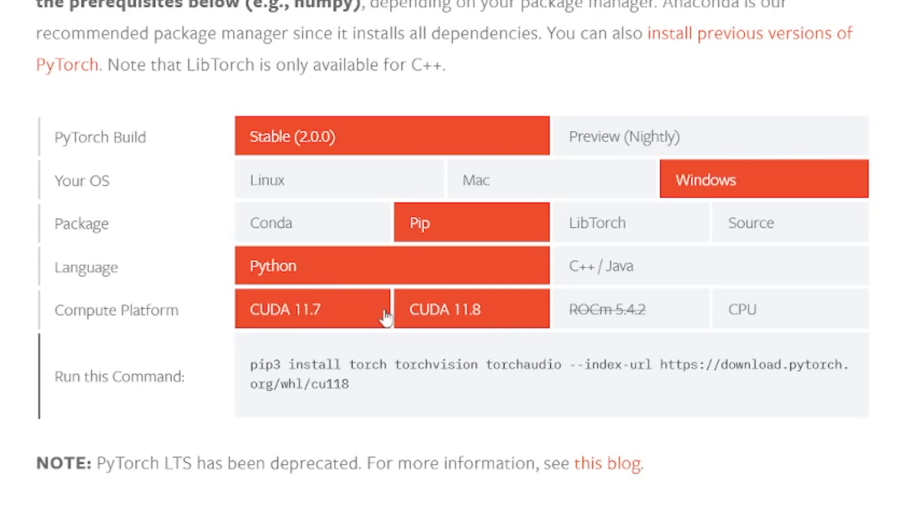
click(471, 309)
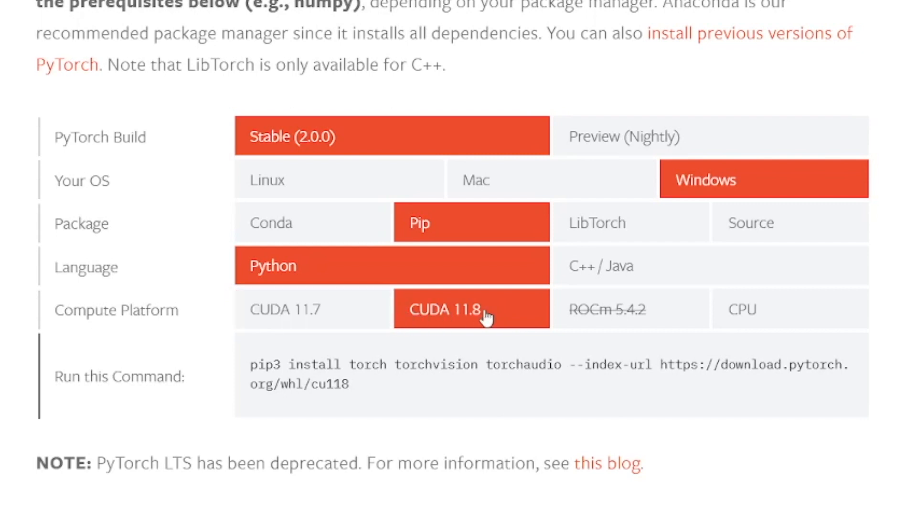
click(790, 308)
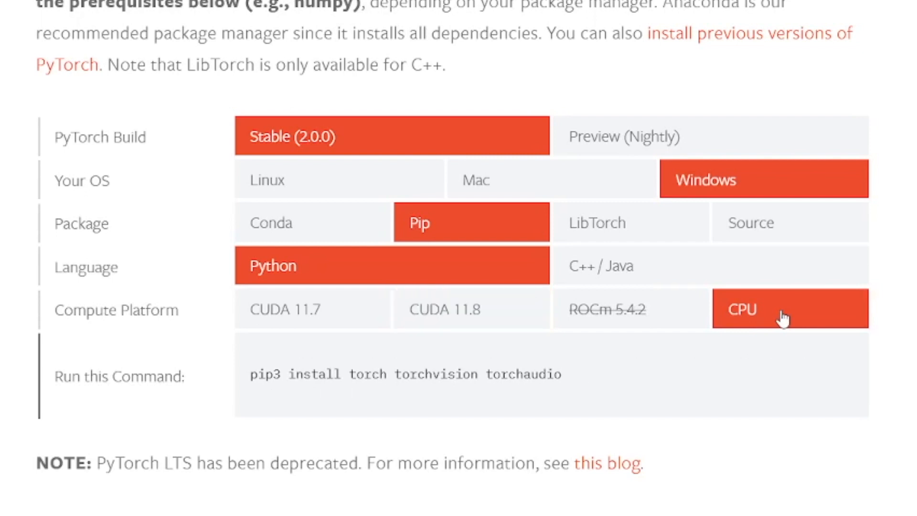
click(471, 309)
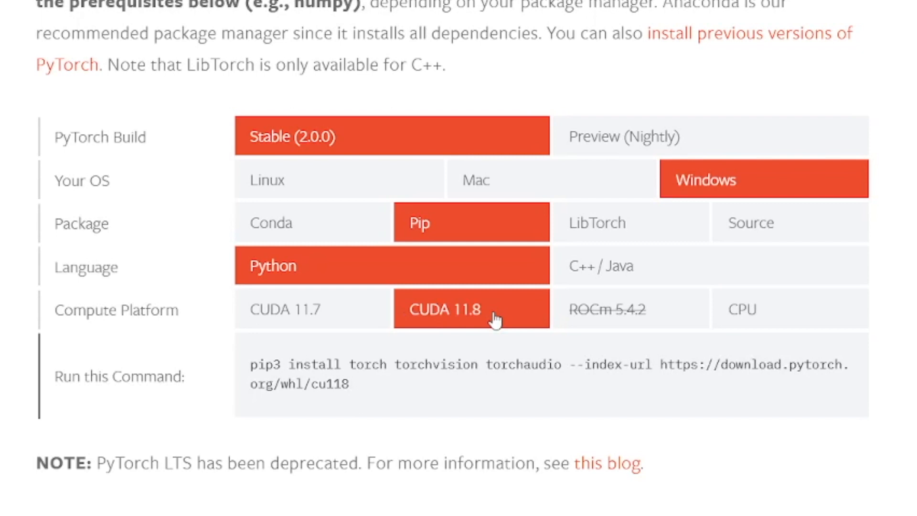
mouse_move(407, 322)
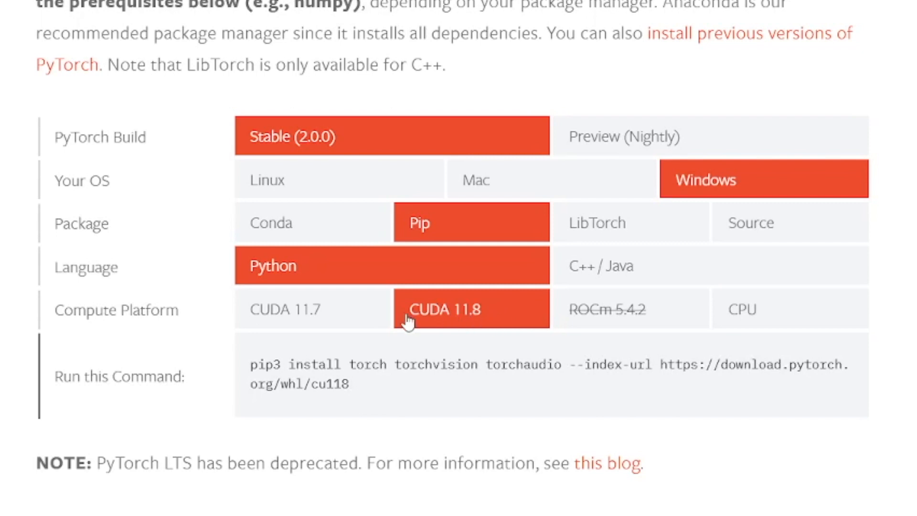
scroll(up, 3)
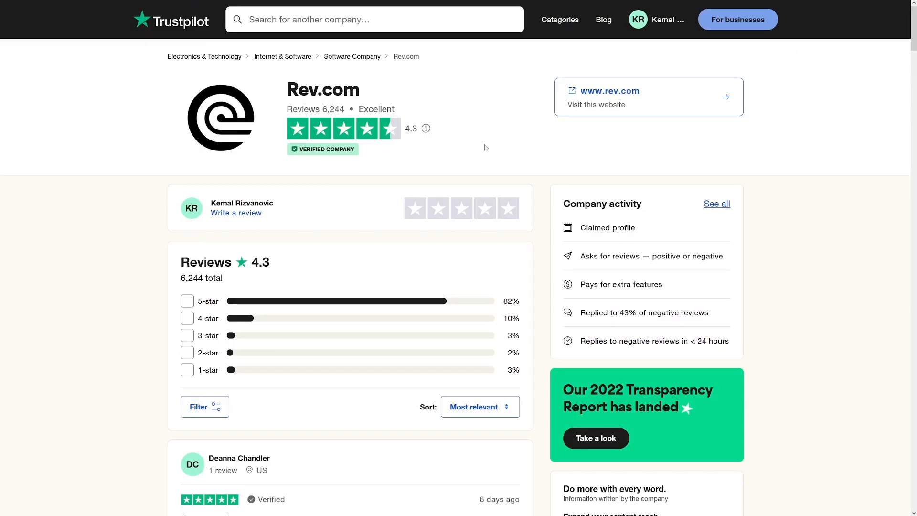
mouse_move(434, 166)
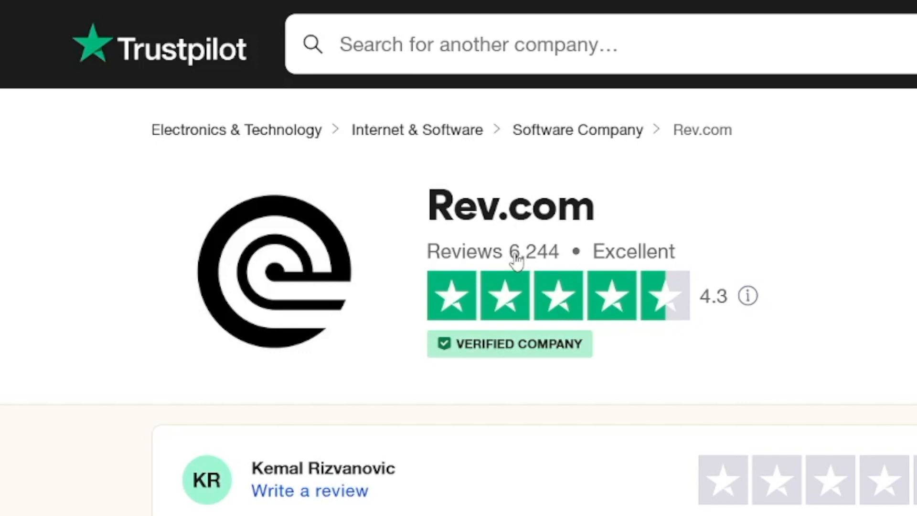
Read through the Trustpilot review list for Rev.com, including a transcriber's review, then head to Rev.com
double_click(533, 252)
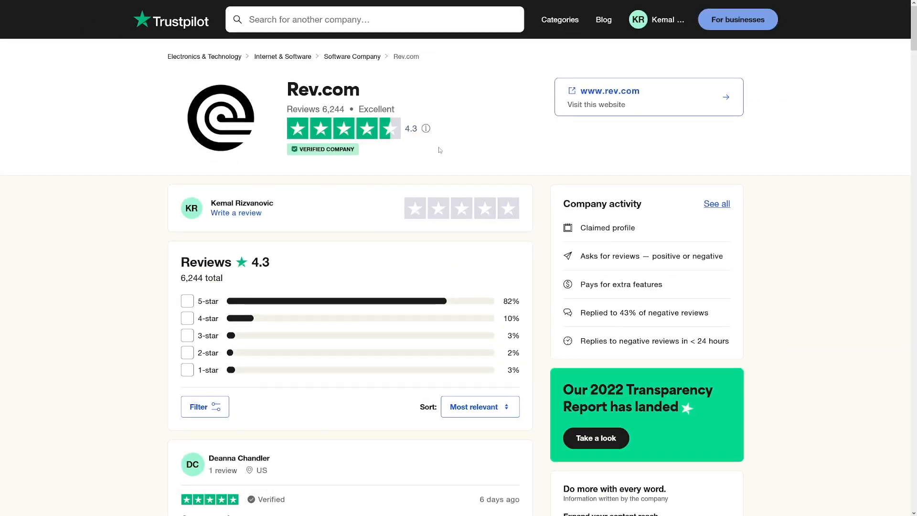
scroll(down, 3)
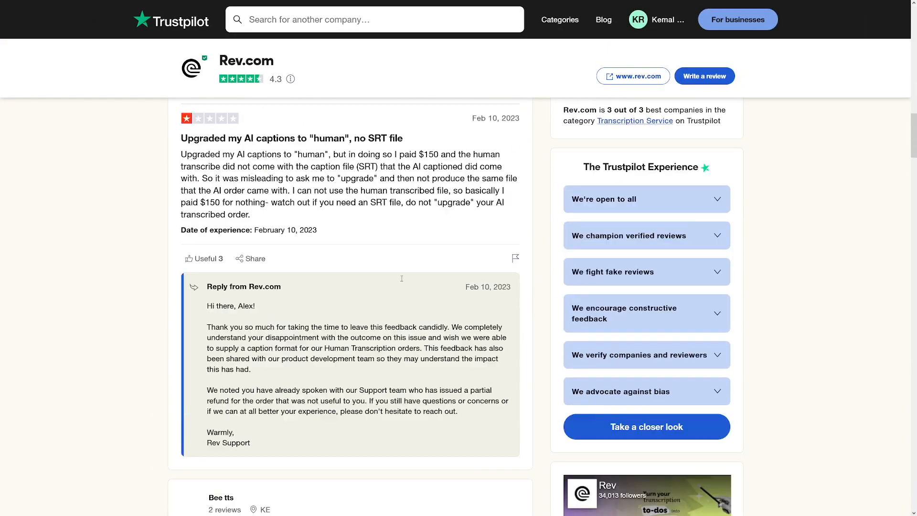
scroll(down, 3)
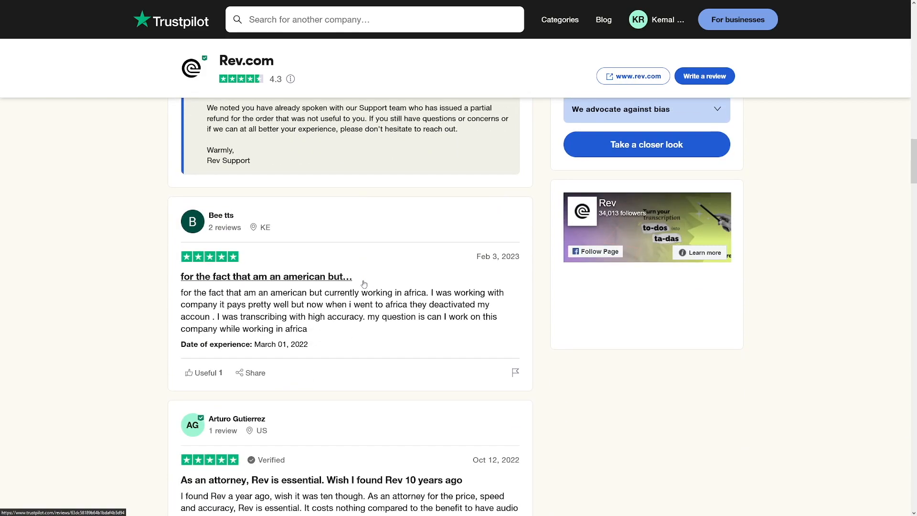
click(633, 77)
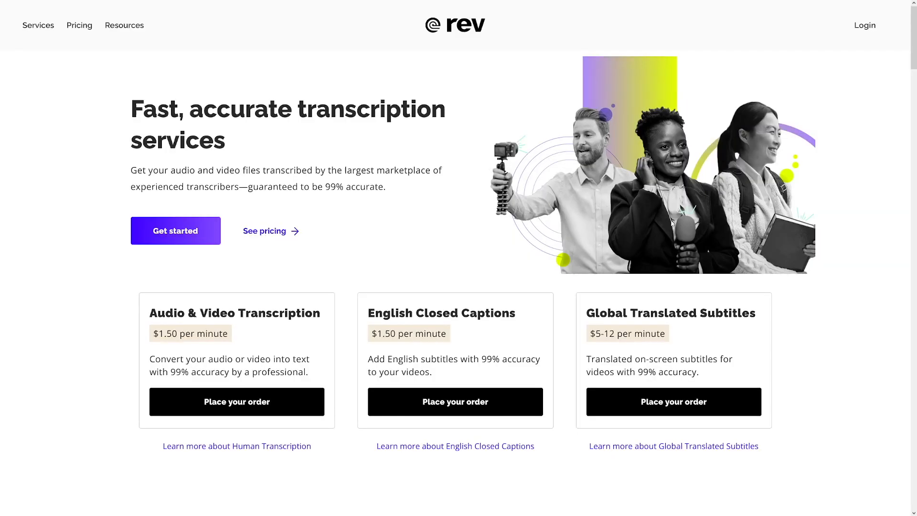
Scroll down Rev.com's homepage to the 'Become a freelancer' button
scroll(down, 3)
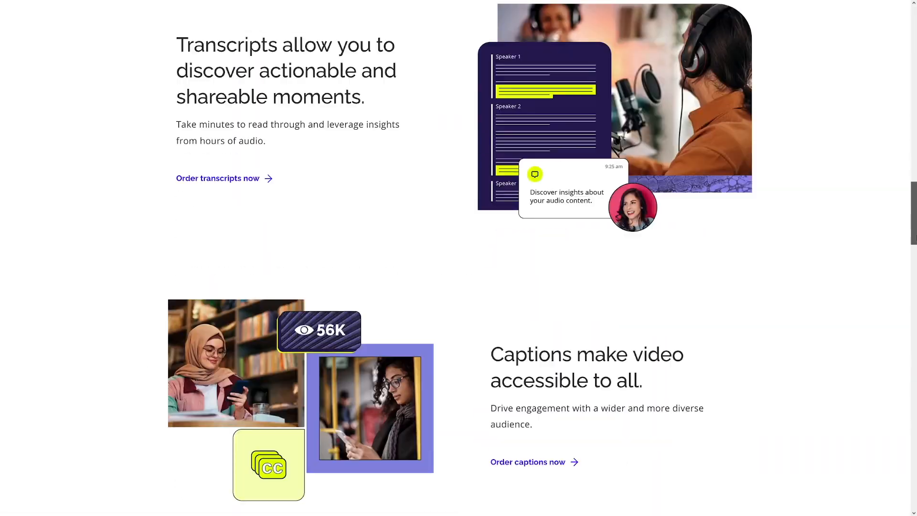
scroll(down, 3)
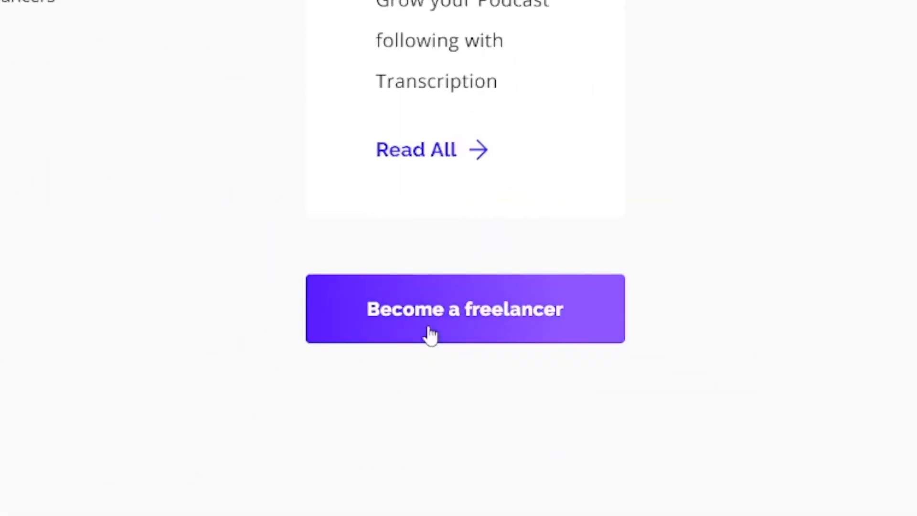
mouse_move(462, 325)
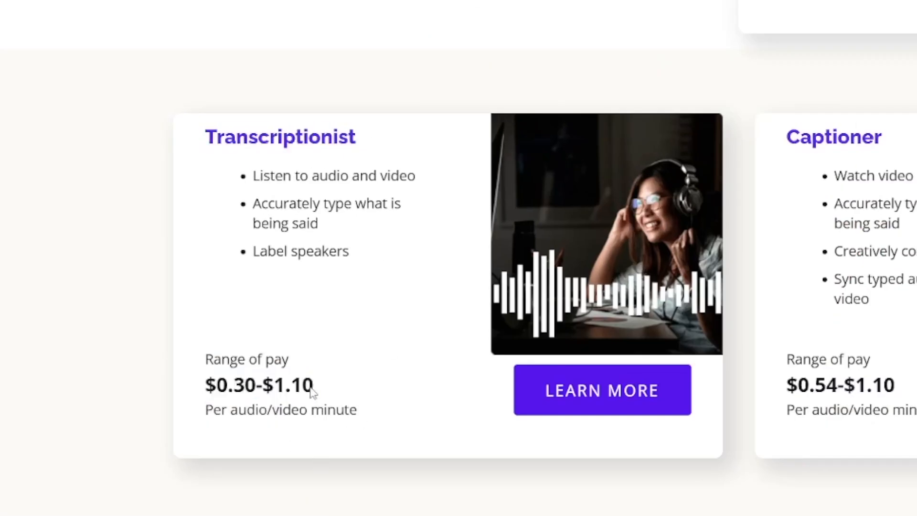
mouse_move(360, 416)
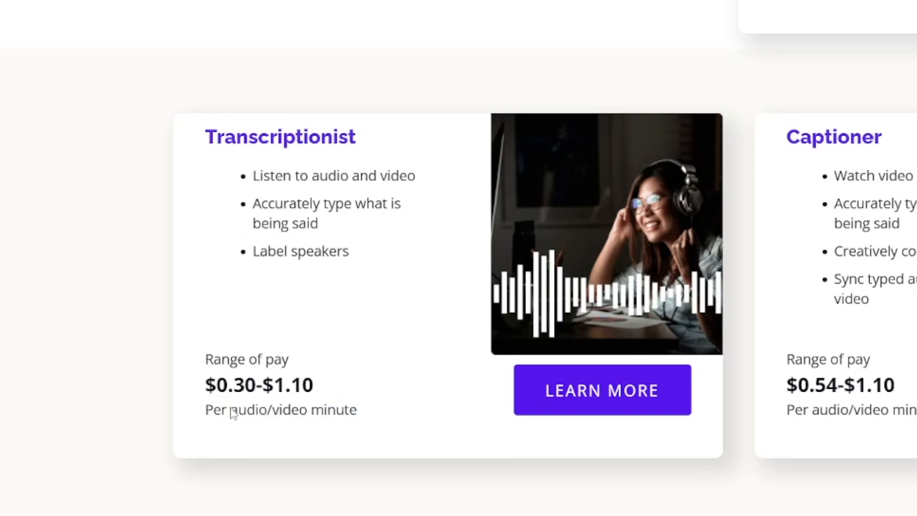
Read the Transcriptionist ($0.30-$1.10) and Captioner ($0.54-$1.10) per-minute pay ranges on the freelancer page
scroll(down, 3)
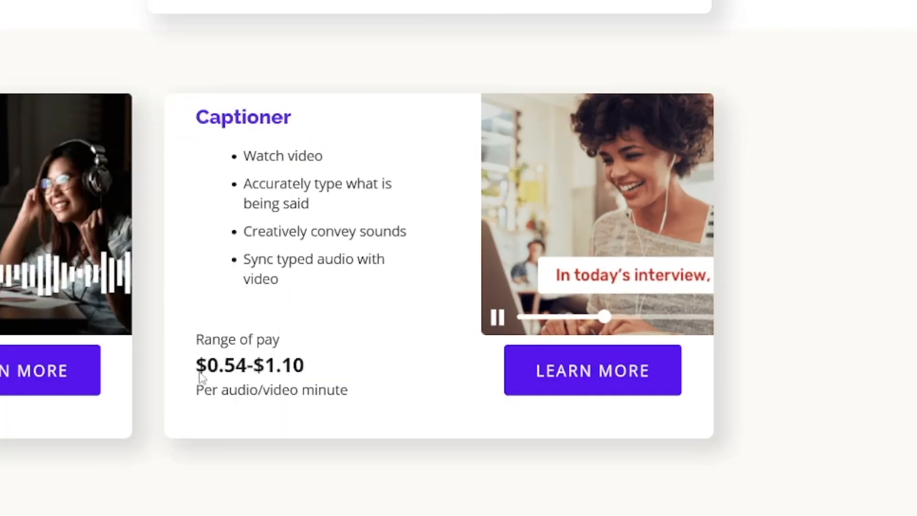
double_click(221, 364)
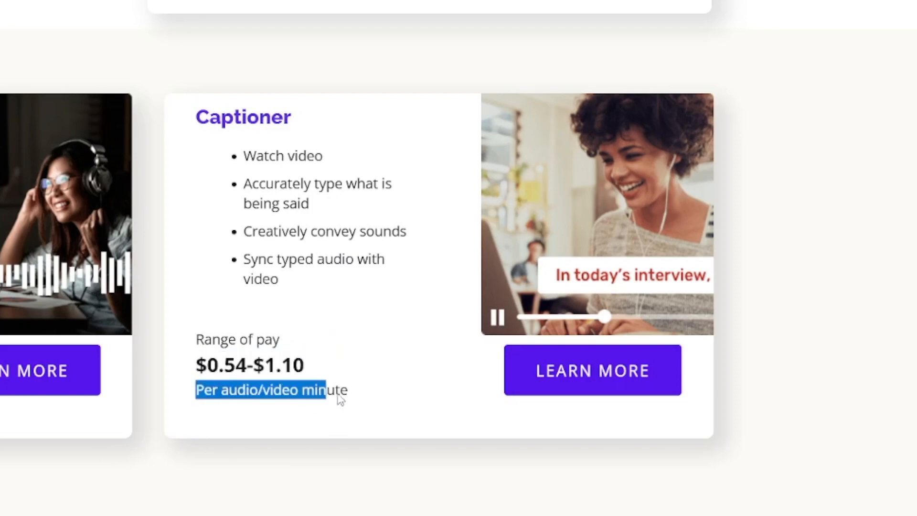
scroll(down, 3)
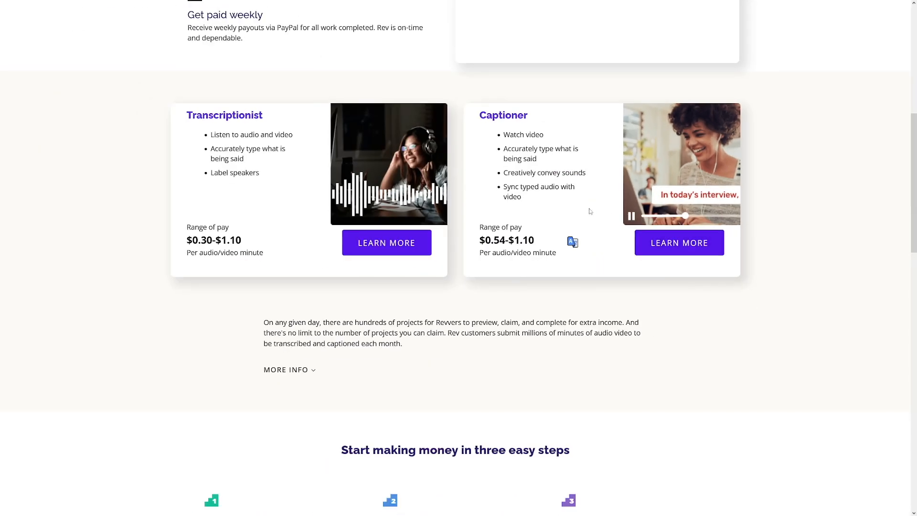
Reach the 'Know a foreign language?' Subtitler card showing $1.50-$3.00 per audio/video minute
scroll(down, 3)
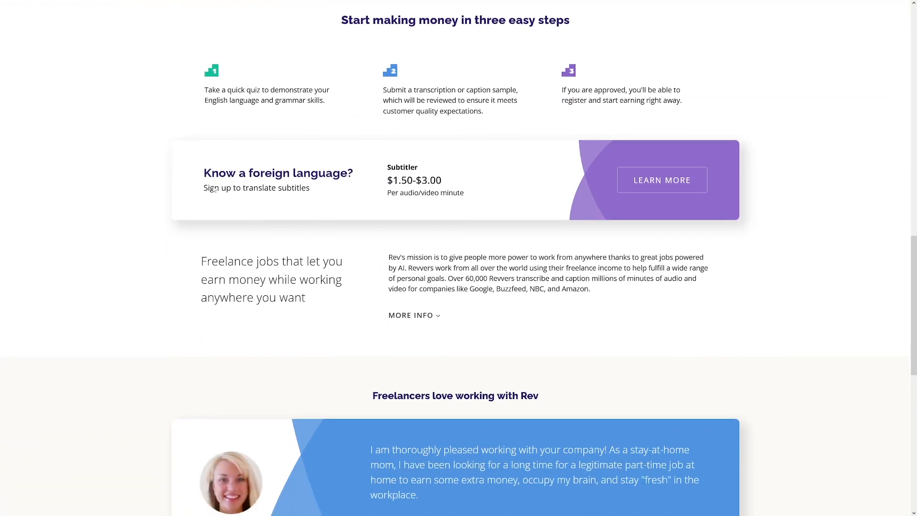
double_click(278, 173)
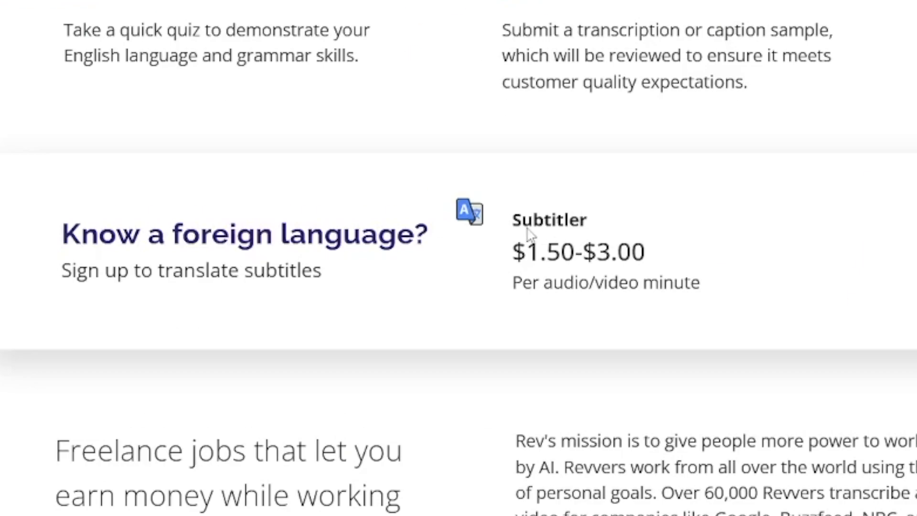
mouse_move(520, 262)
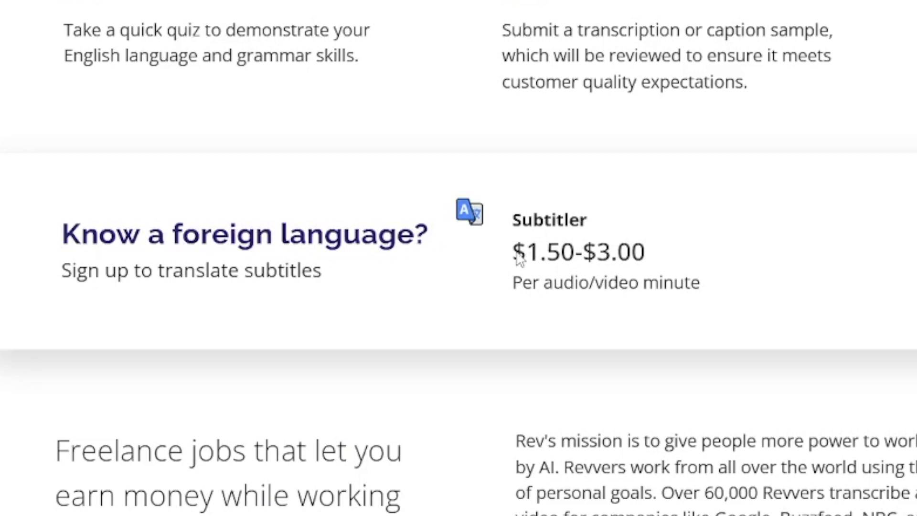
double_click(579, 251)
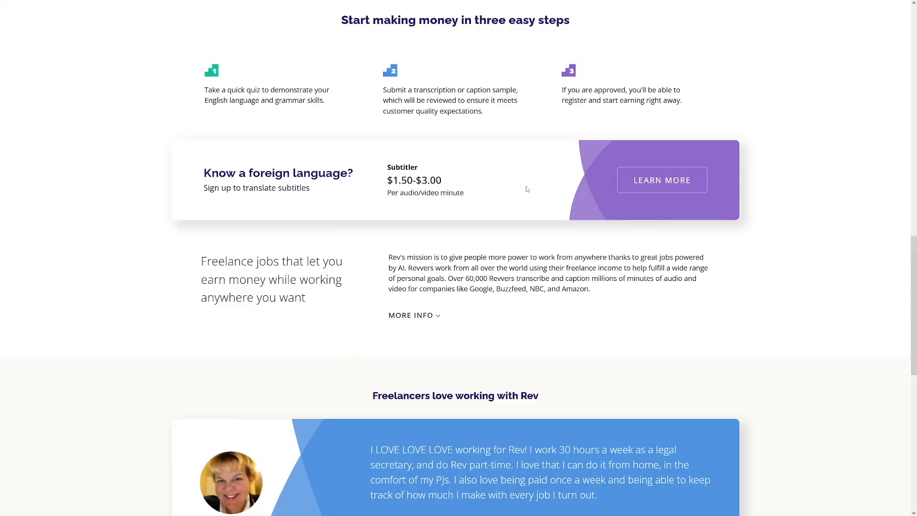
Open the Translate Subtitles with Rev page via LEARN MORE and scroll past its signup form
click(662, 180)
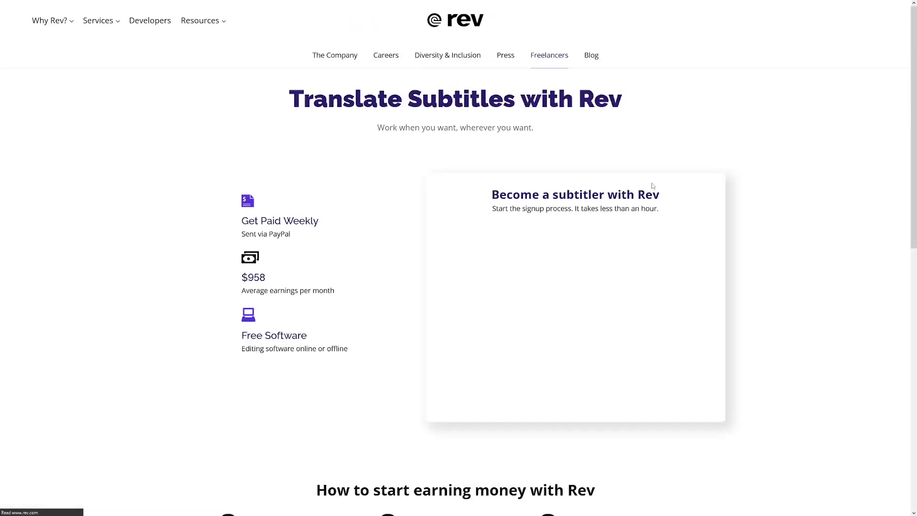
scroll(down, 3)
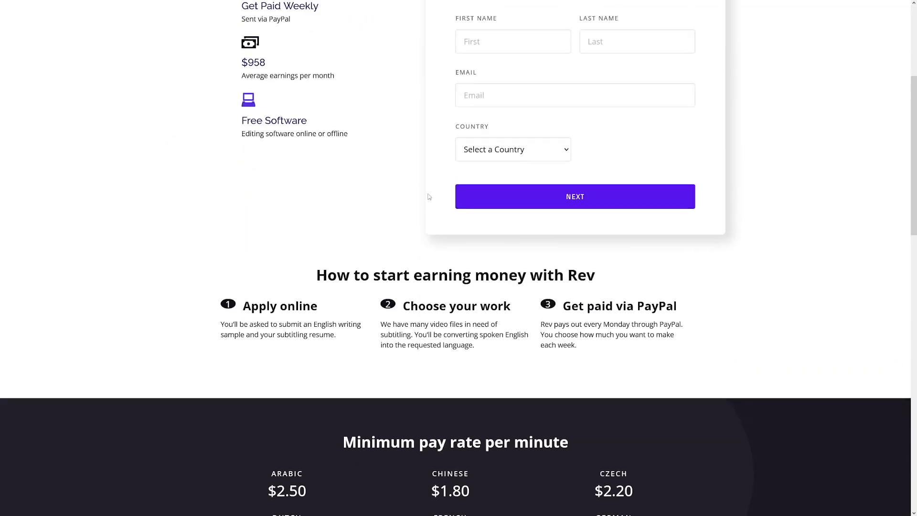
scroll(down, 3)
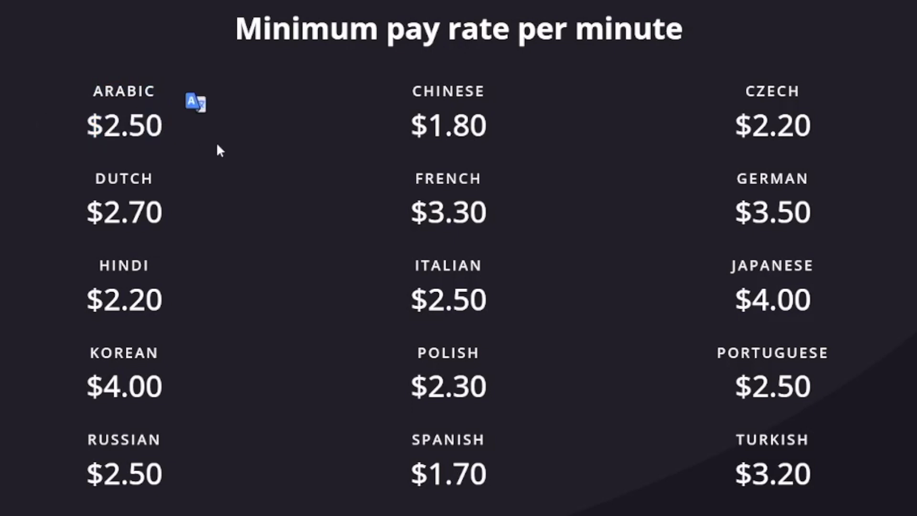
mouse_move(201, 151)
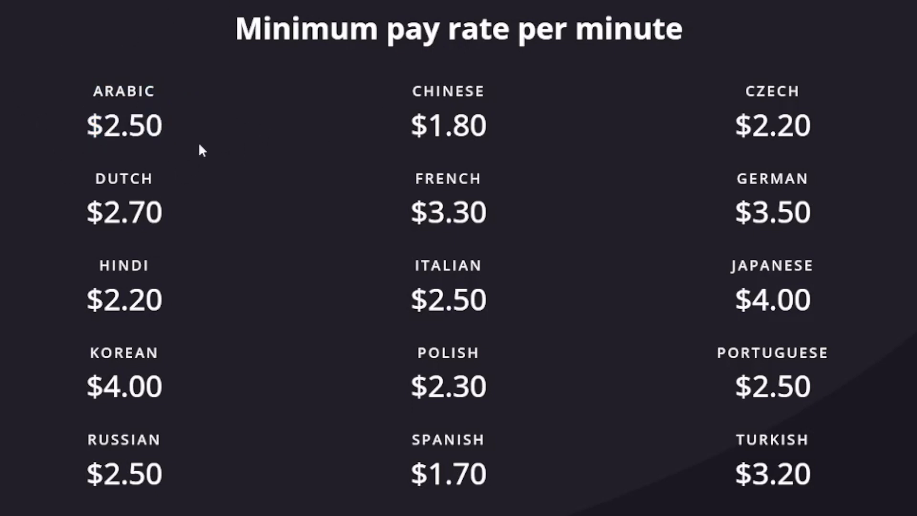
Read the per-language minimum subtitling rates, e.g. Arabic $2.50, French $3.30, German $3.50, Turkish $3.20
double_click(124, 91)
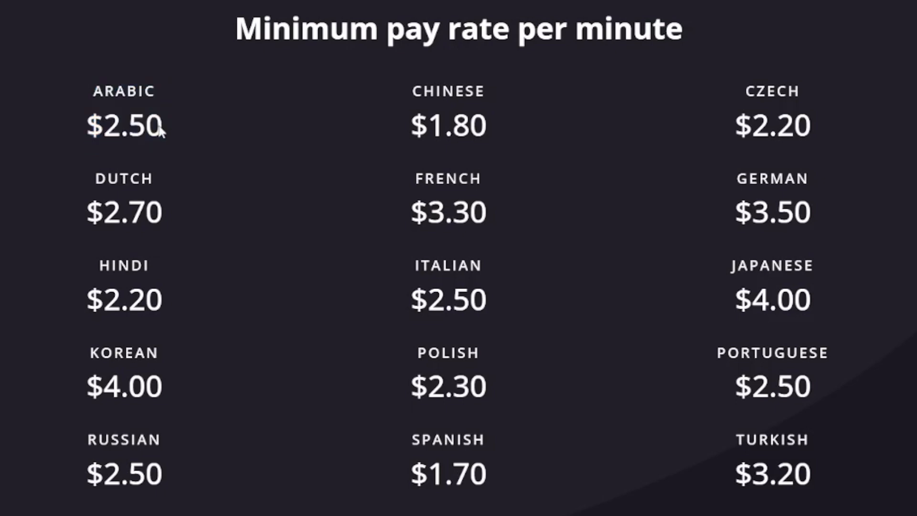
mouse_move(438, 278)
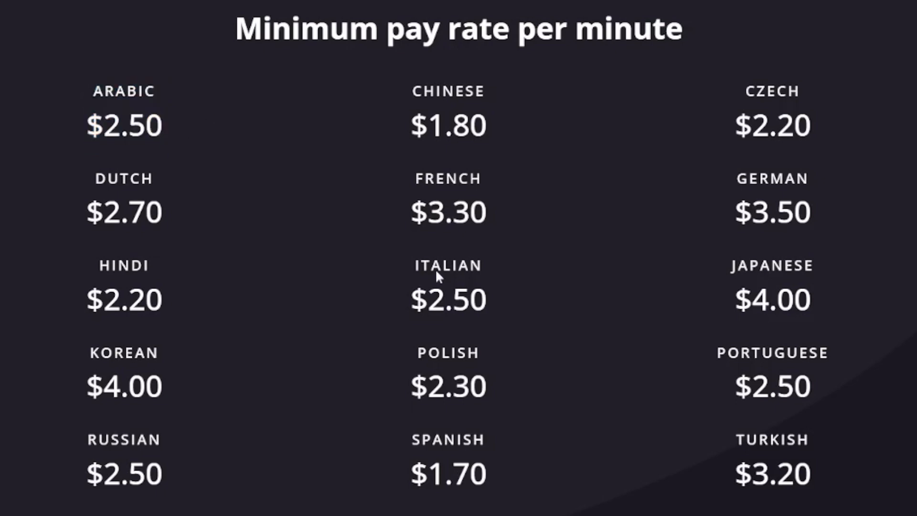
mouse_move(424, 209)
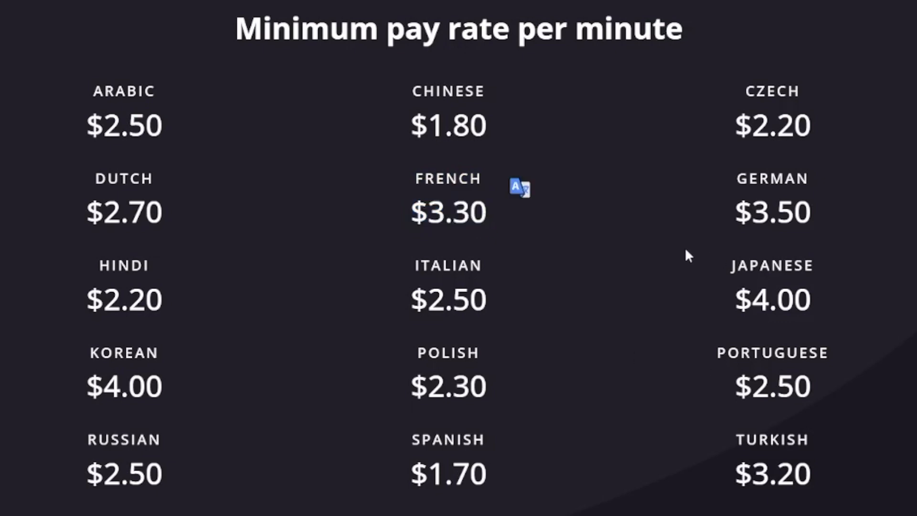
mouse_move(815, 267)
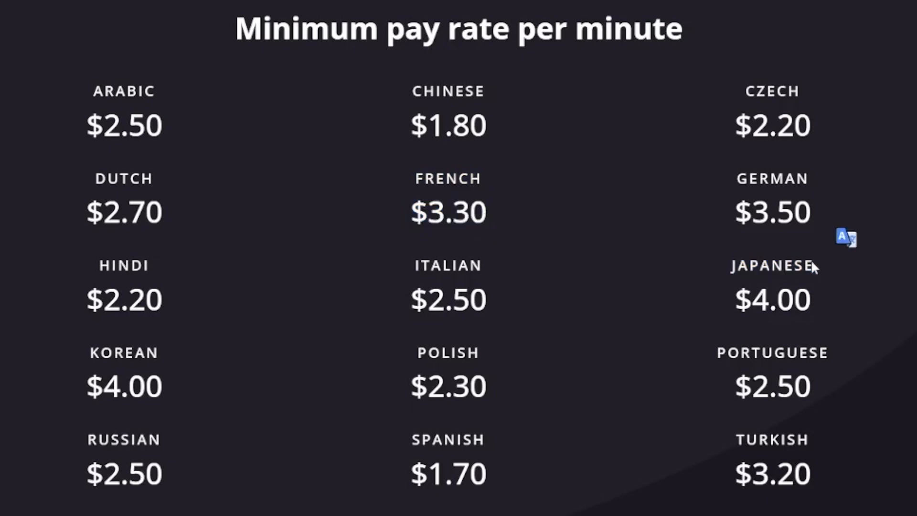
mouse_move(605, 290)
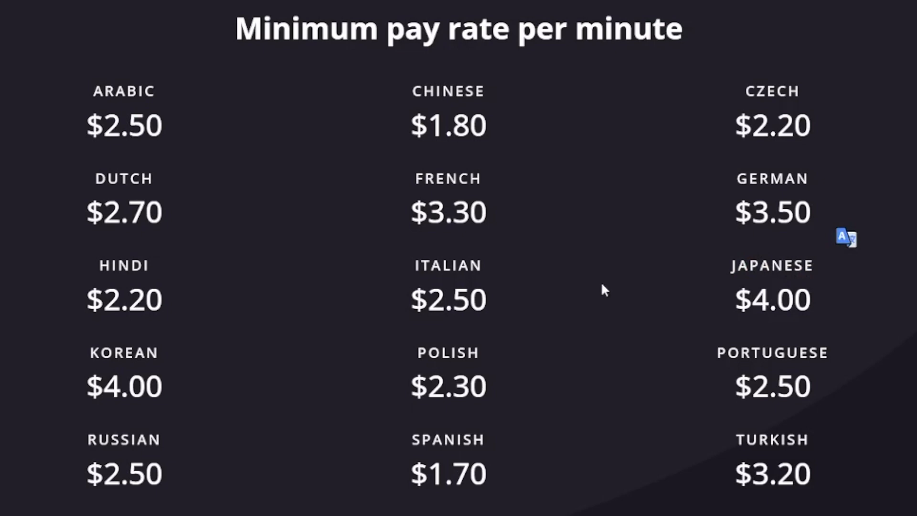
mouse_move(231, 228)
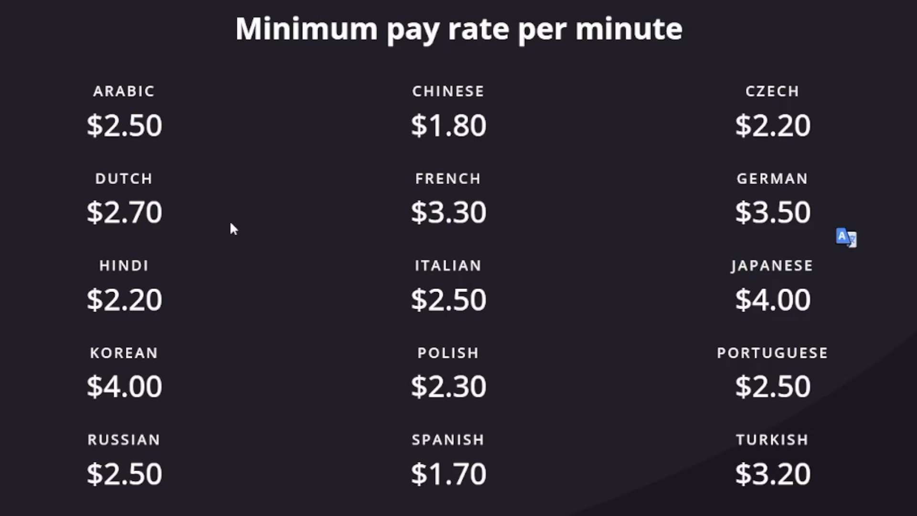
mouse_move(708, 279)
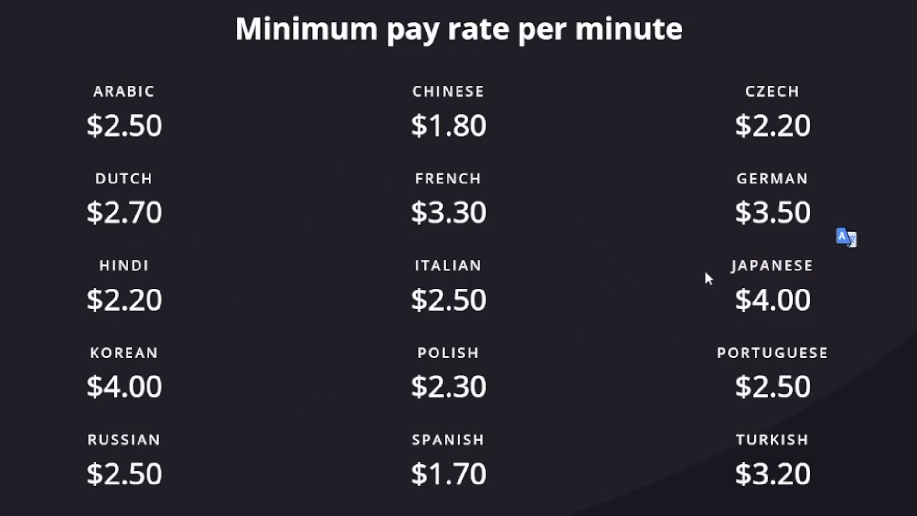
mouse_move(254, 353)
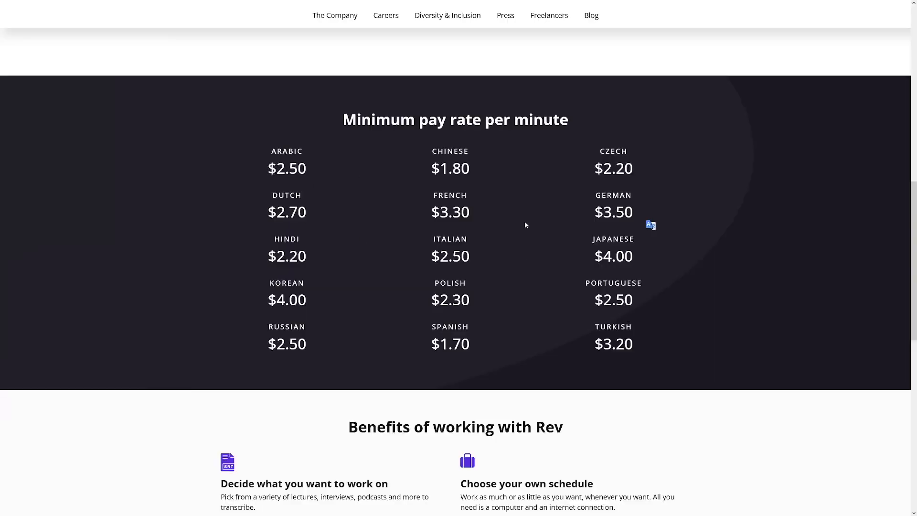
mouse_move(365, 266)
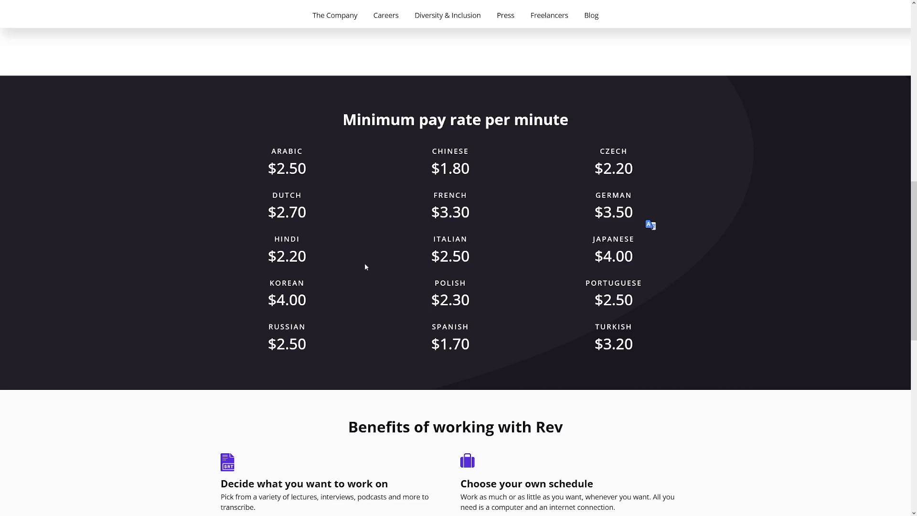
Scroll past the rate table to the three steps: apply online, choose your work, get paid via PayPal
double_click(613, 256)
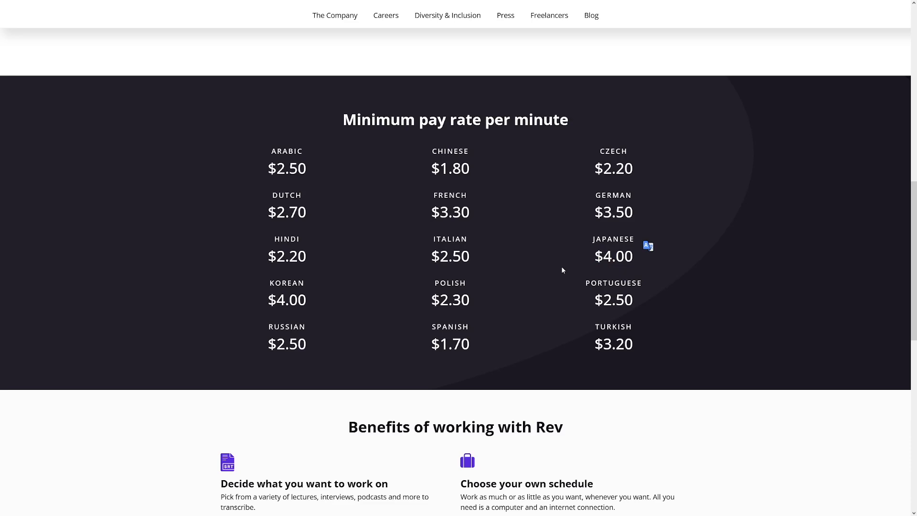
mouse_move(467, 248)
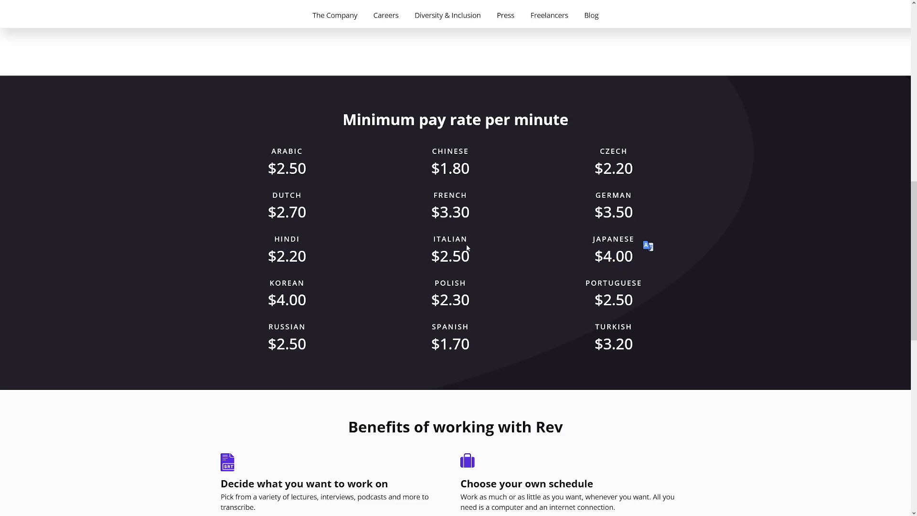
scroll(down, 3)
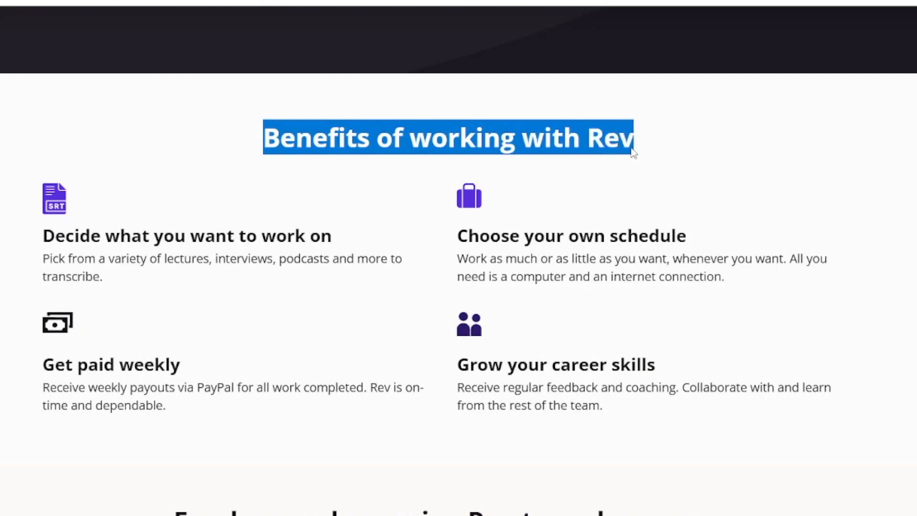
scroll(down, 3)
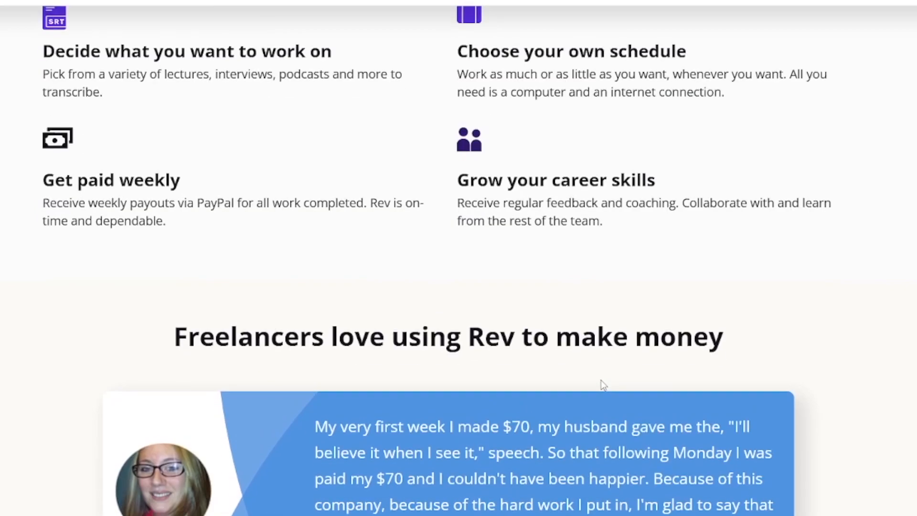
scroll(down, 3)
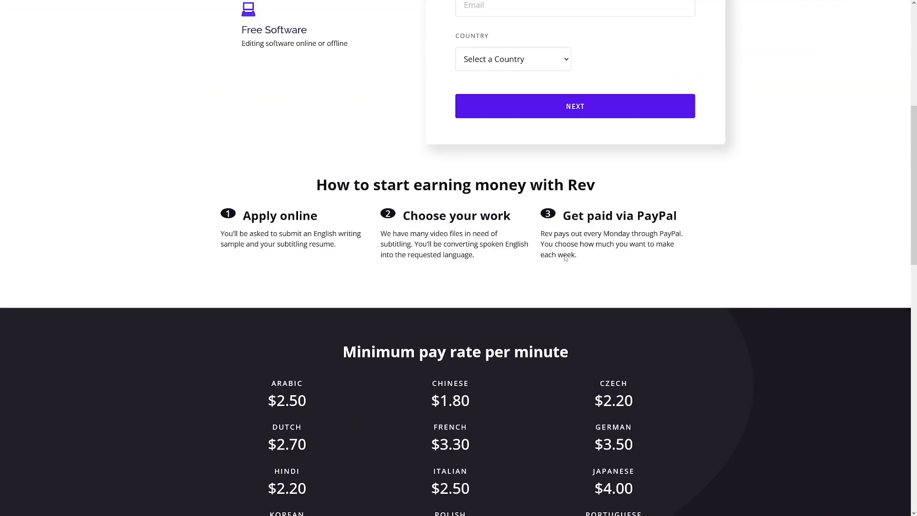
Leave the Rev subtitler page and navigate to gotranscript.com's homepage
scroll(up, 3)
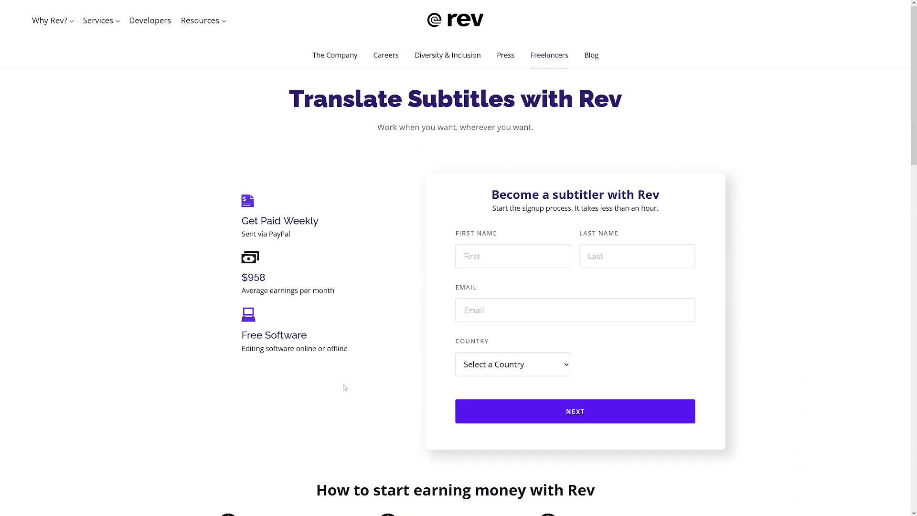
click(576, 310)
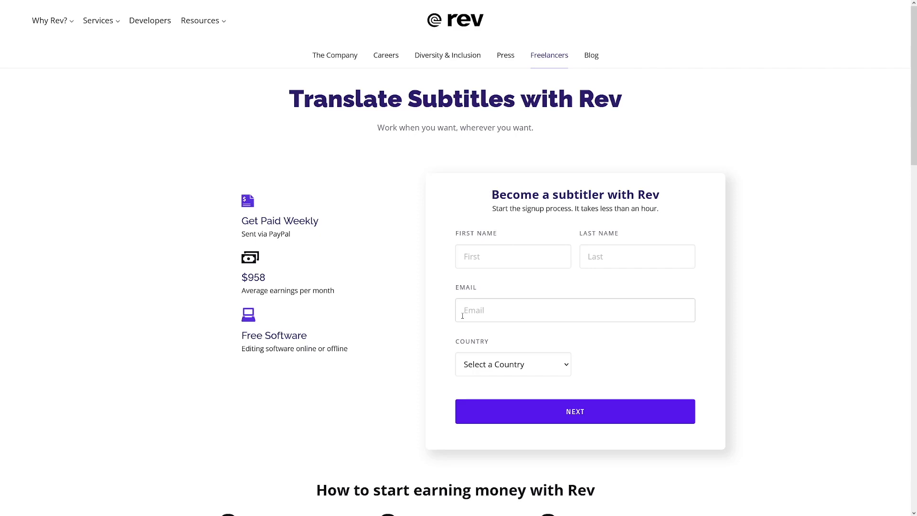
click(512, 364)
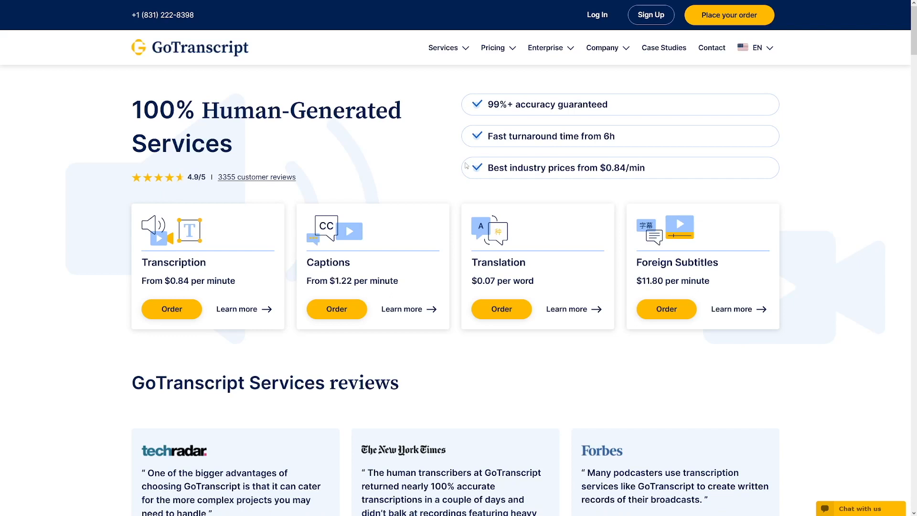
mouse_move(457, 171)
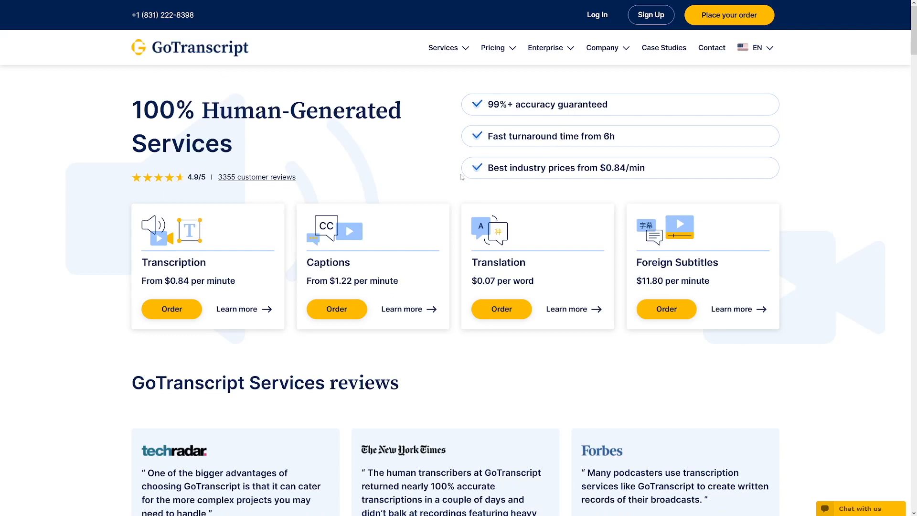
scroll(down, 3)
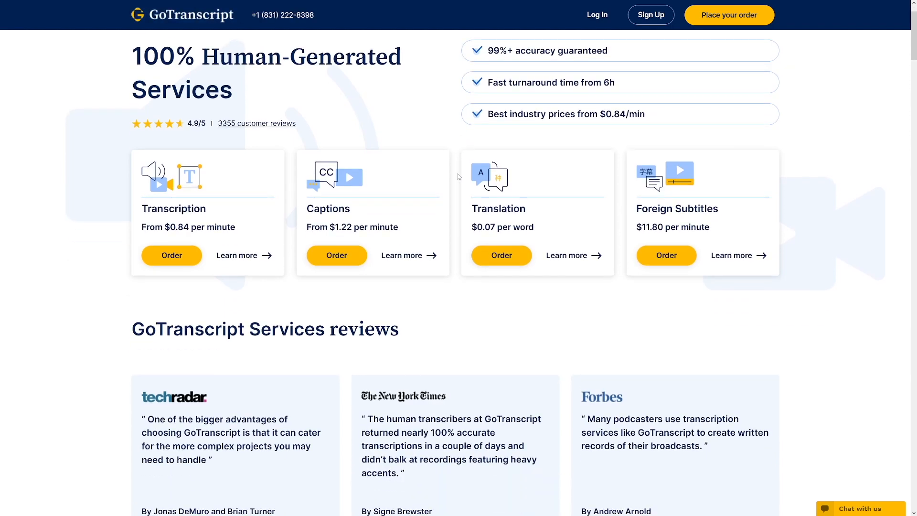
scroll(down, 3)
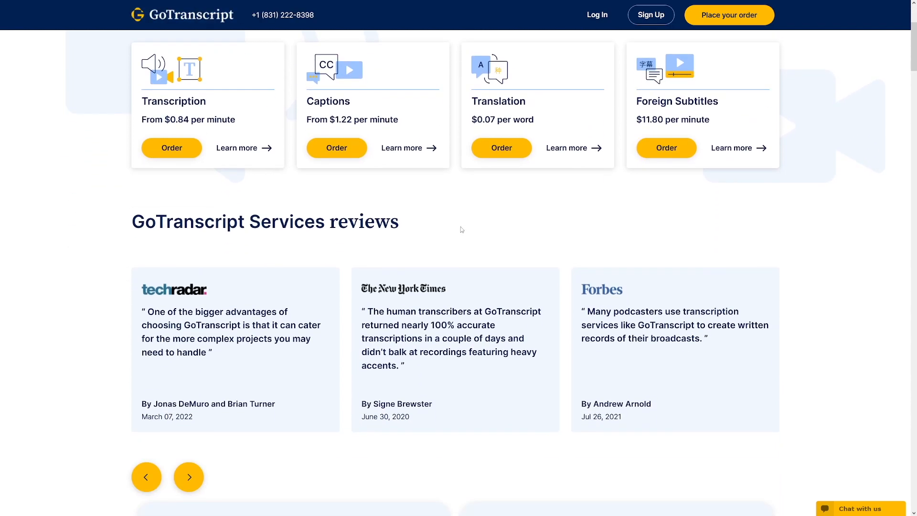
scroll(down, 3)
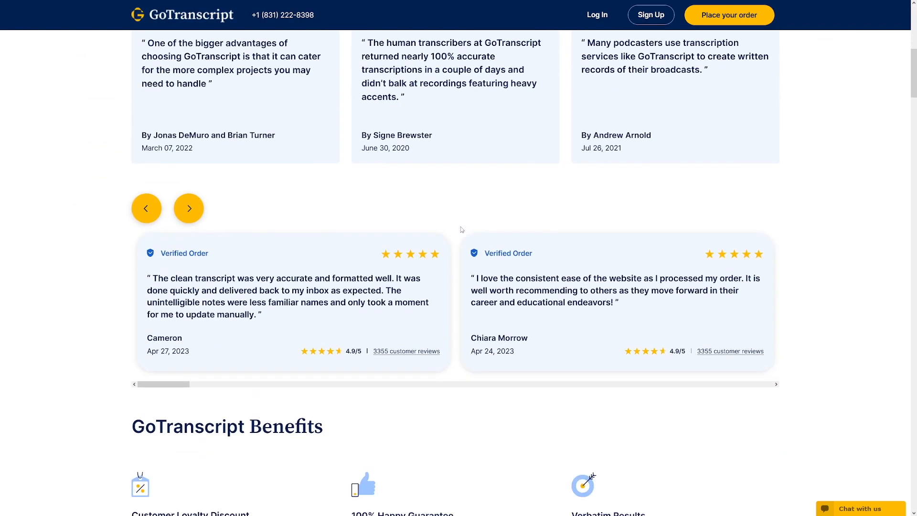
scroll(up, 3)
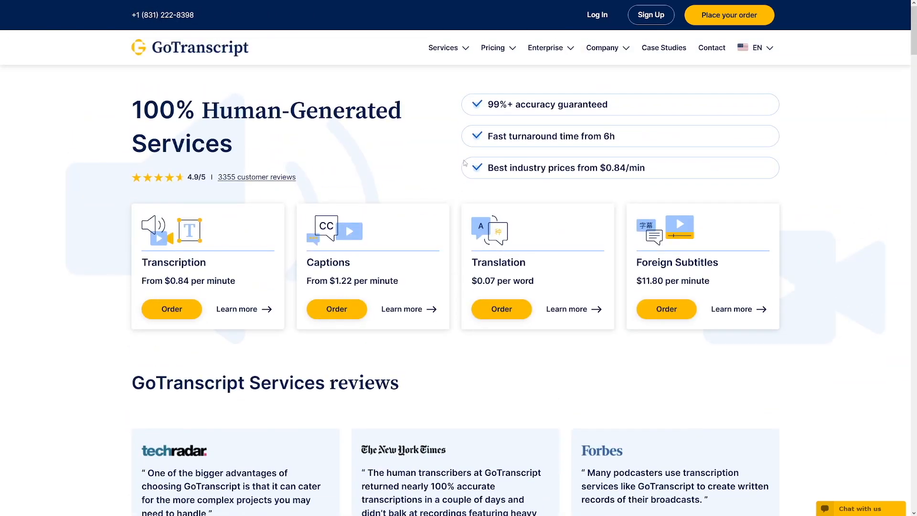
mouse_move(901, 106)
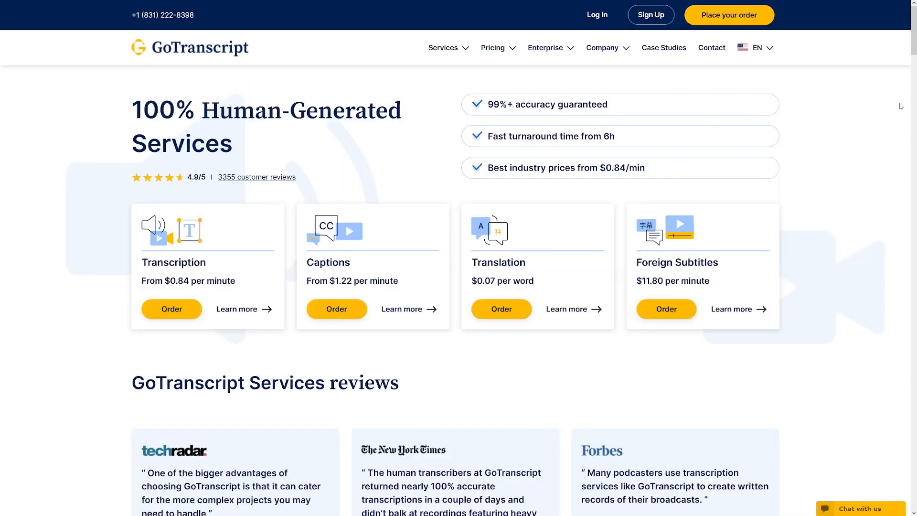
scroll(down, 3)
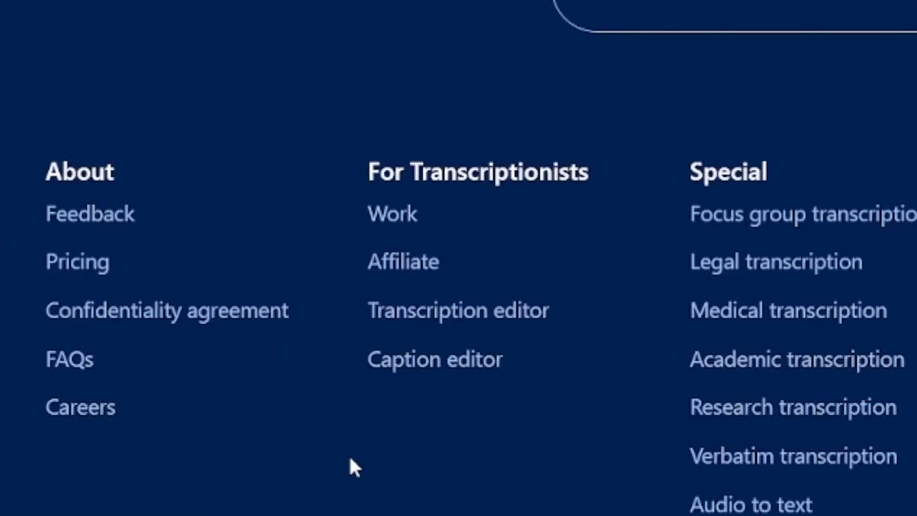
Open GoTranscript's 'Work' page listing transcription jobs available worldwide
double_click(478, 171)
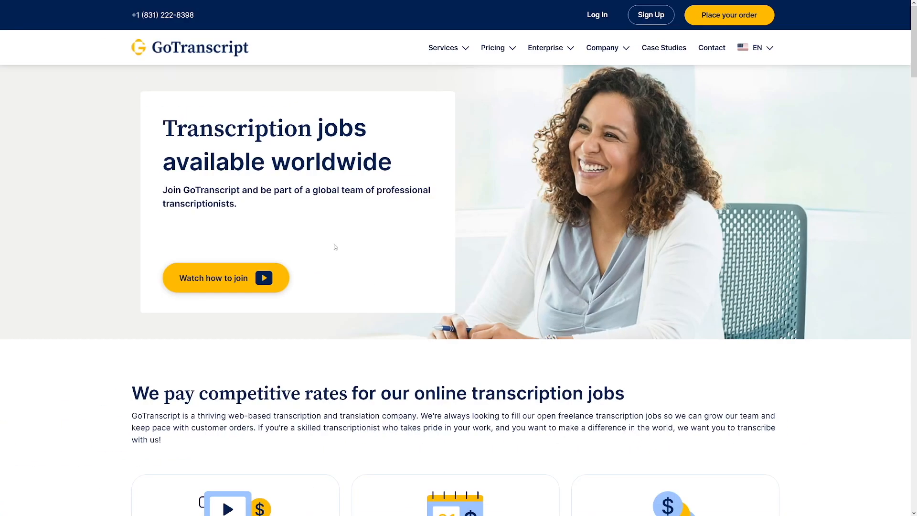
Review GoTranscript's job pay of up to $0.60 per minute, monthly earnings and supported languages
scroll(down, 3)
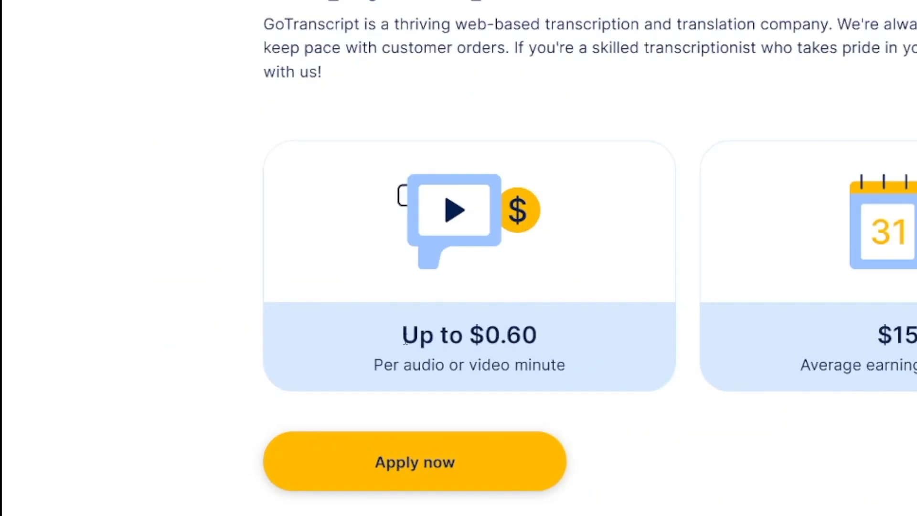
double_click(469, 335)
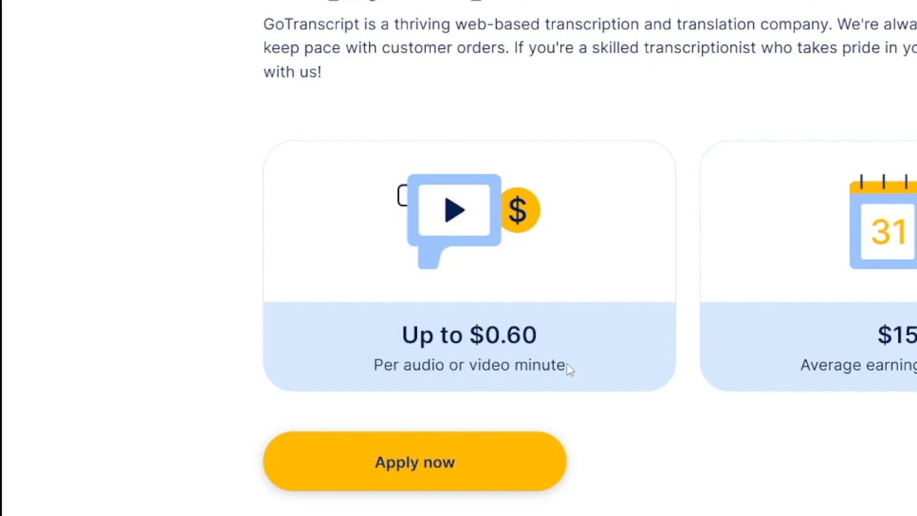
mouse_move(568, 366)
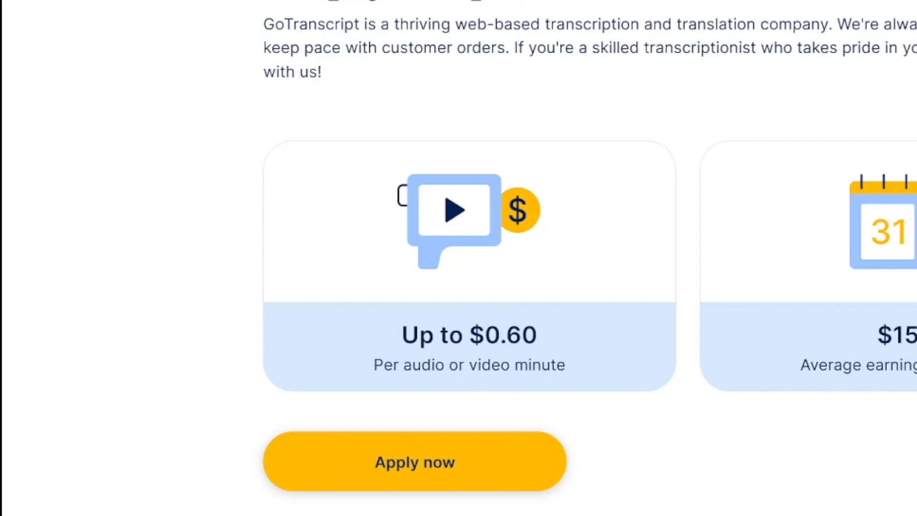
scroll(down, 3)
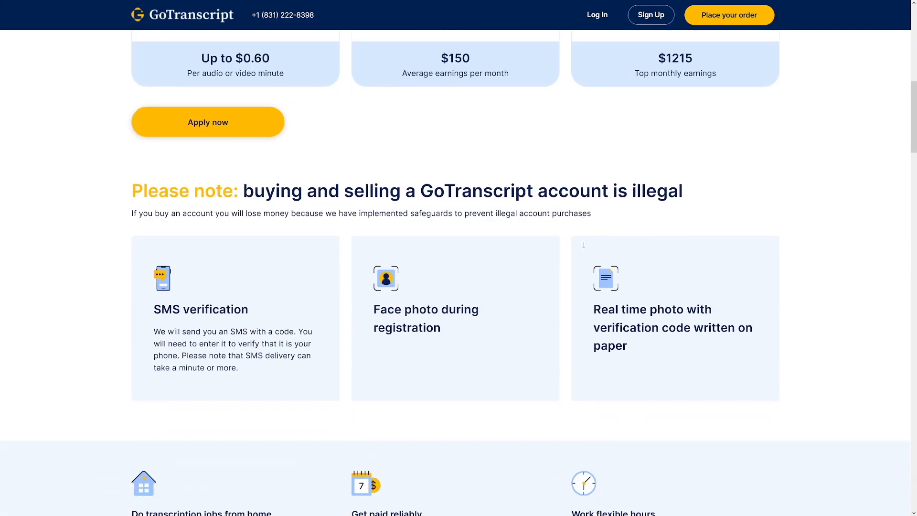
scroll(down, 3)
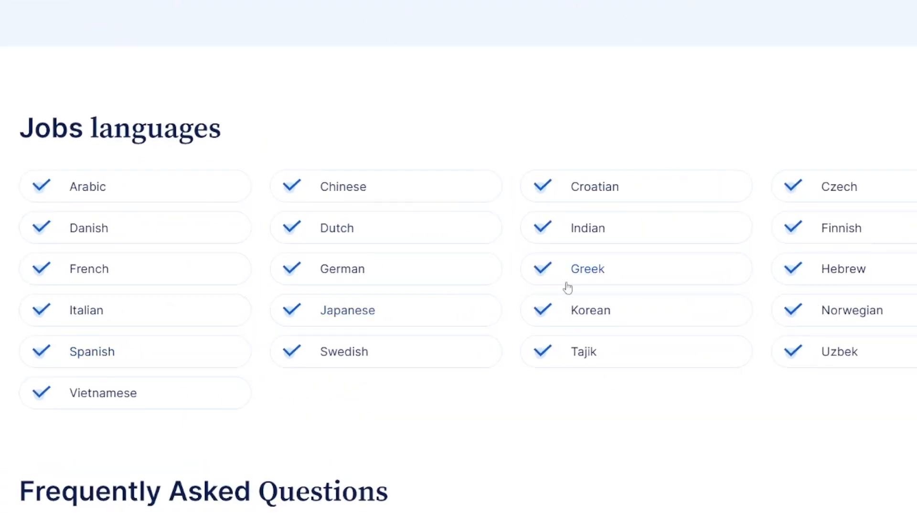
mouse_move(776, 226)
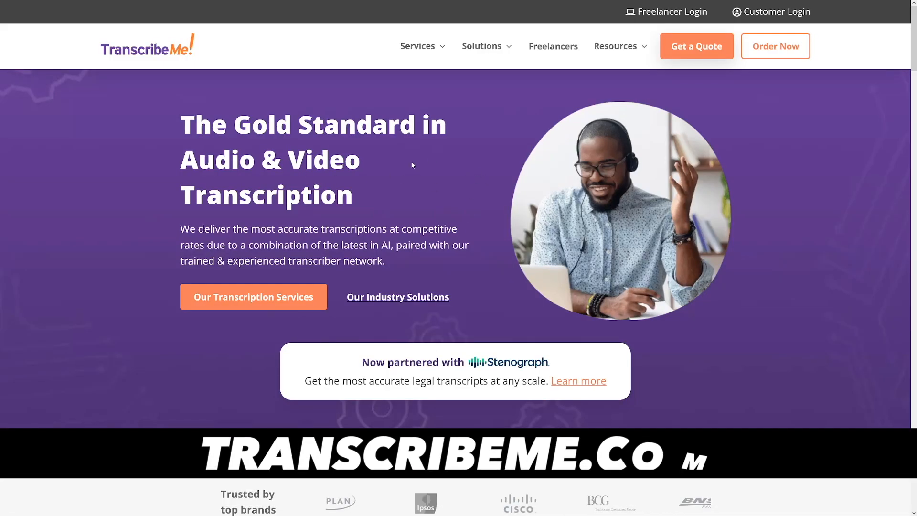
Go to TranscribeMe's Freelancers page from the top navigation bar
scroll(down, 3)
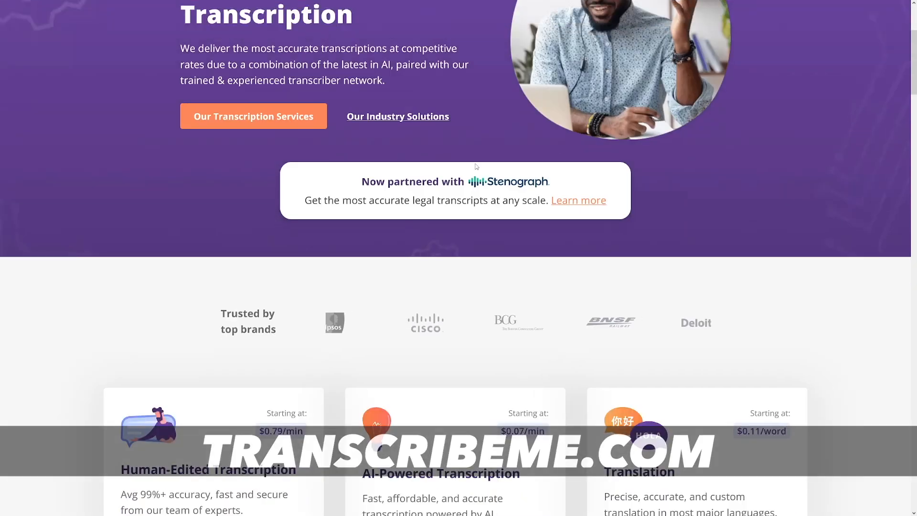
scroll(up, 3)
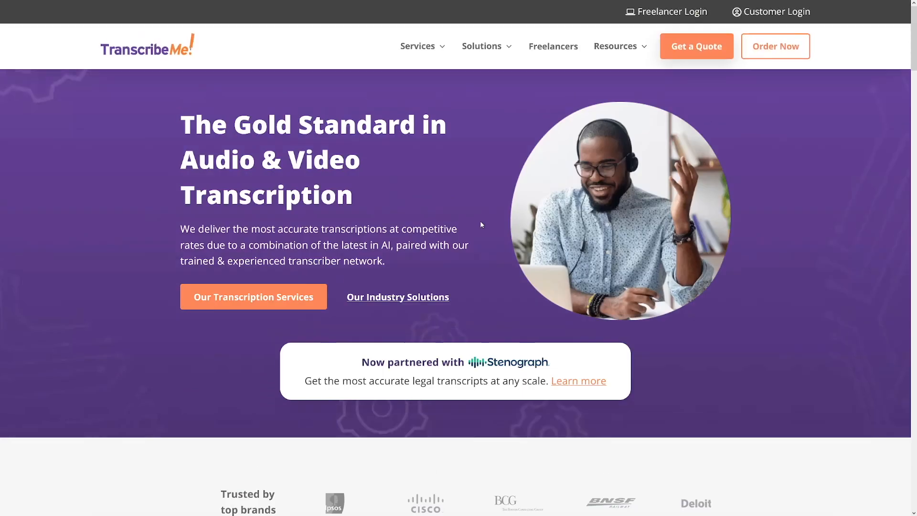
mouse_move(752, 230)
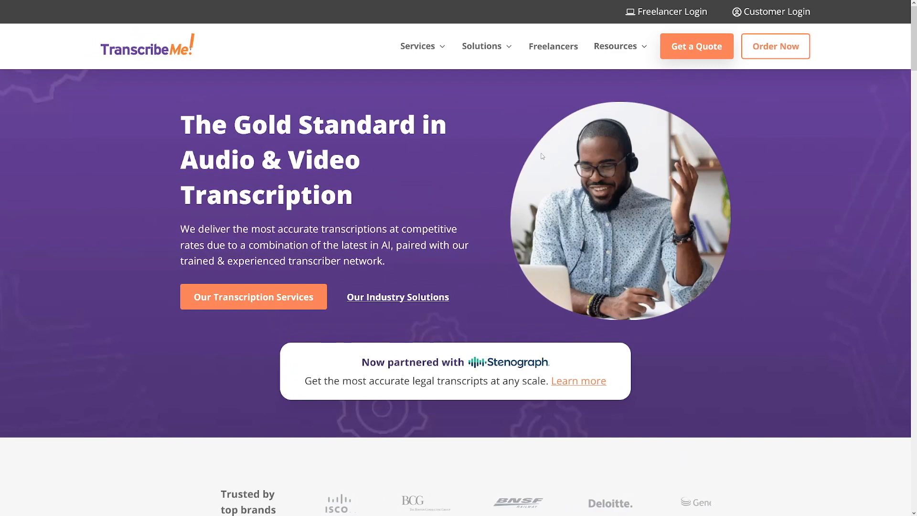
click(553, 46)
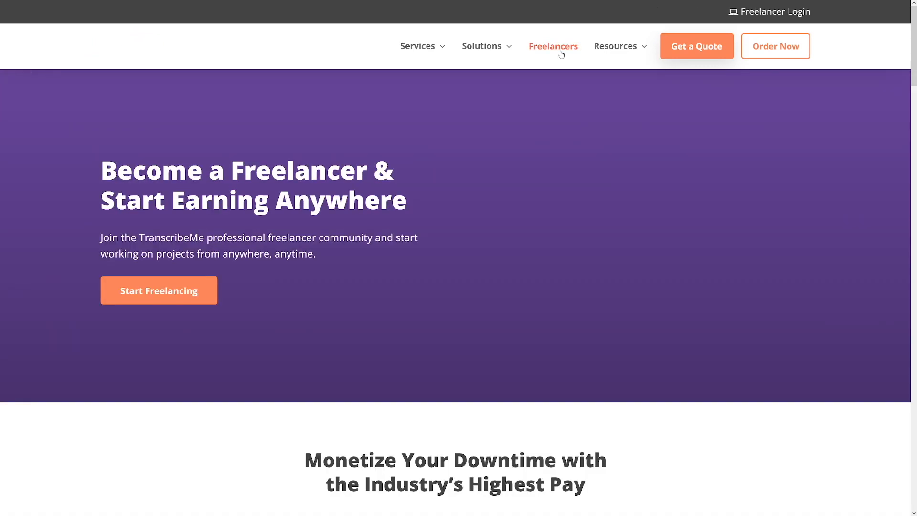
click(554, 45)
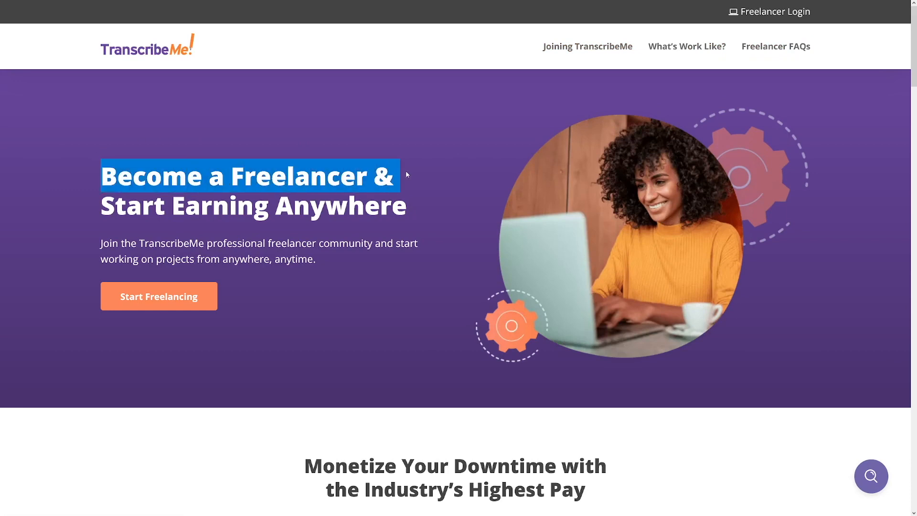
scroll(down, 3)
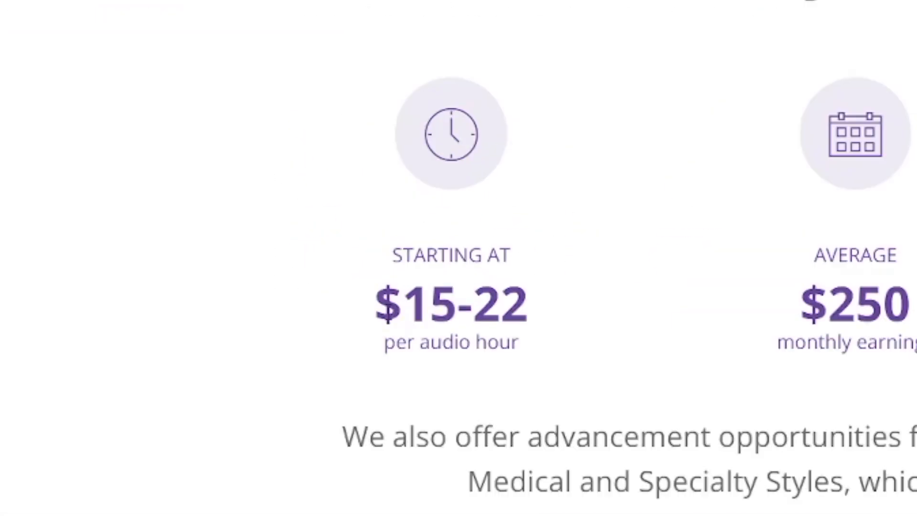
double_click(450, 304)
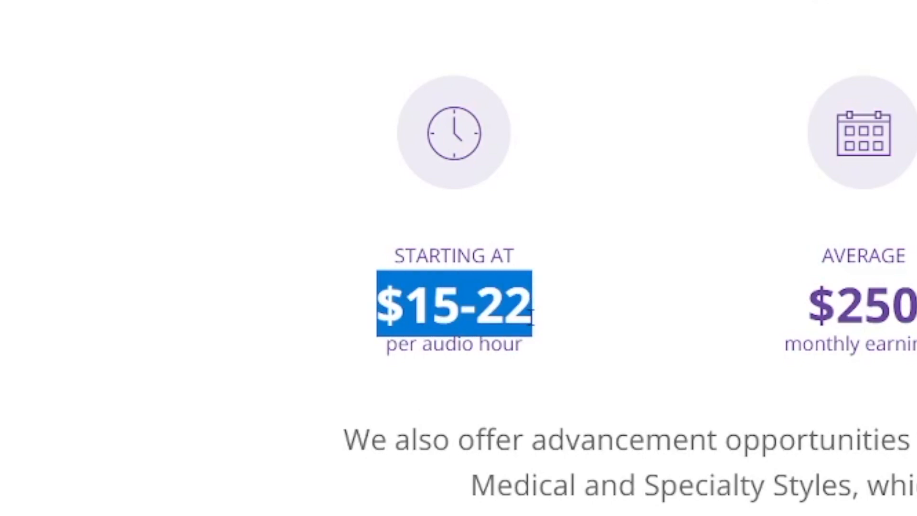
click(425, 378)
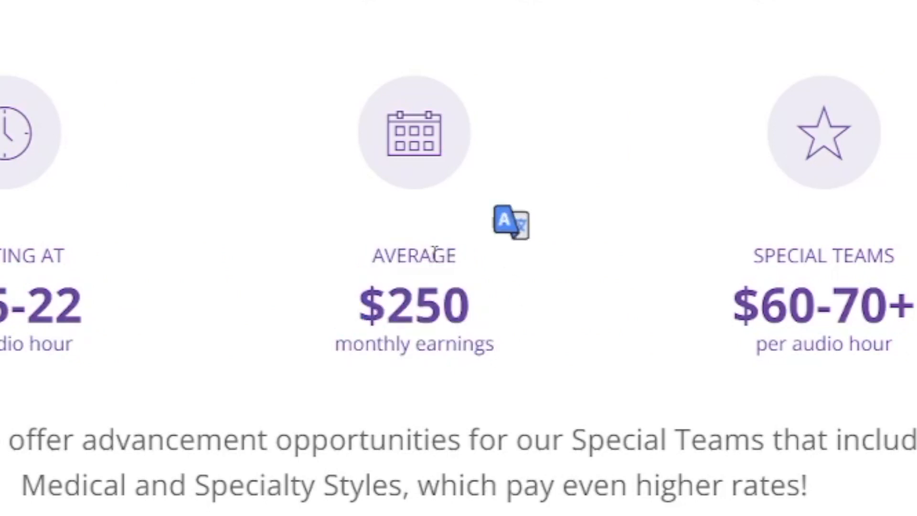
mouse_move(535, 367)
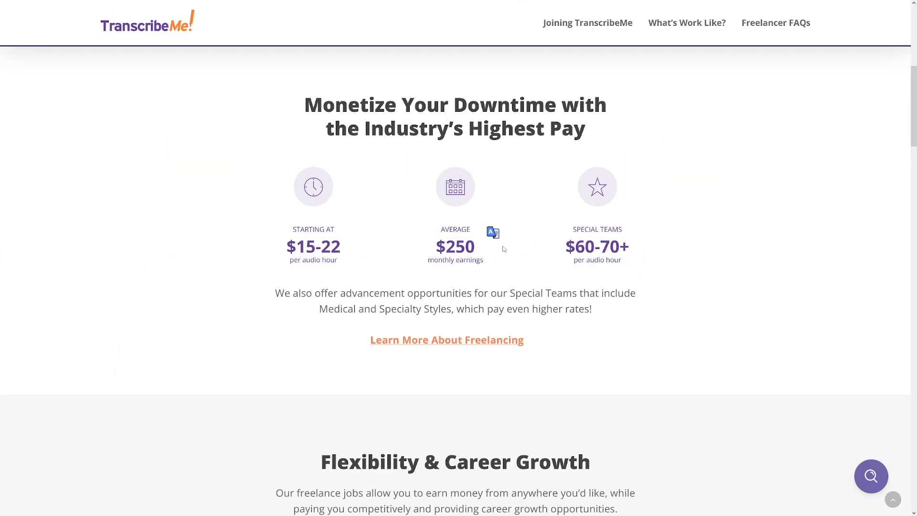
mouse_move(666, 225)
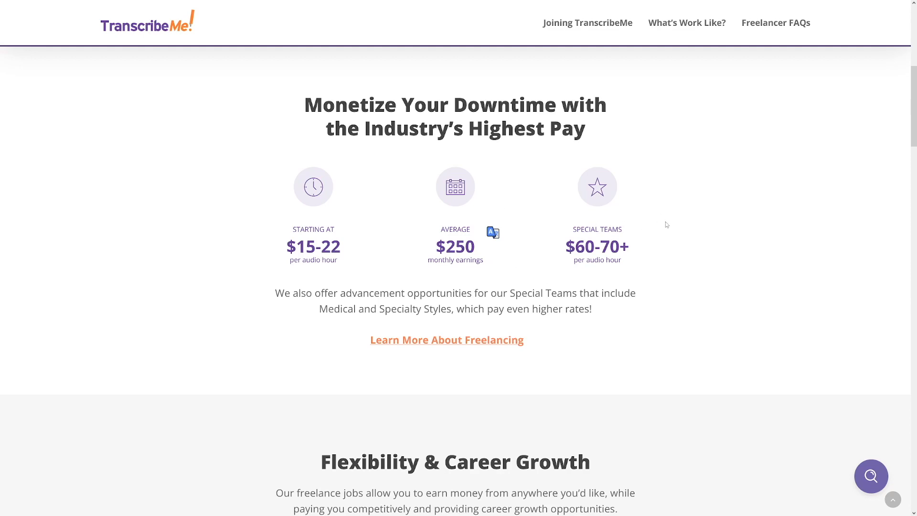
scroll(down, 3)
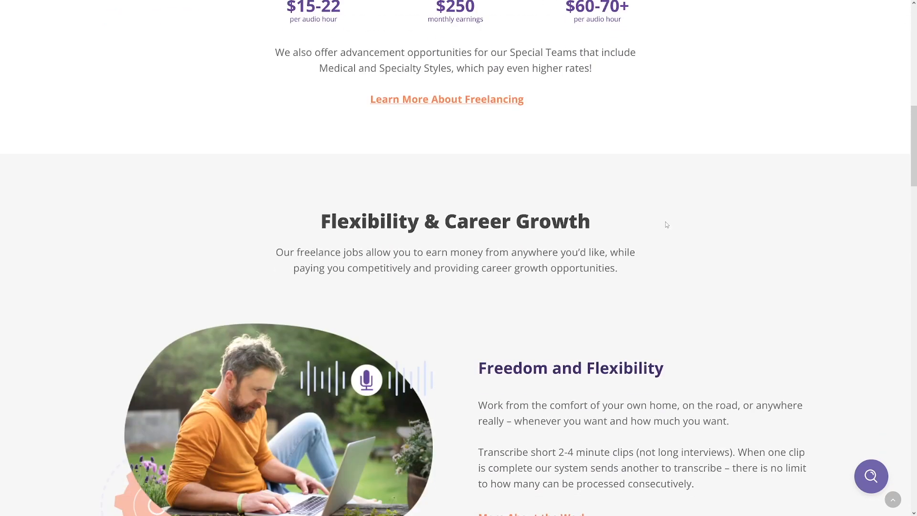
scroll(down, 3)
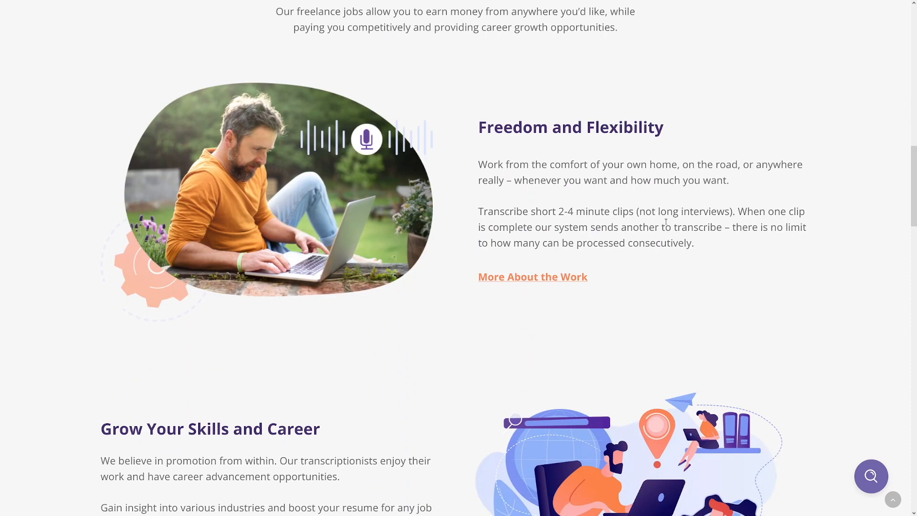